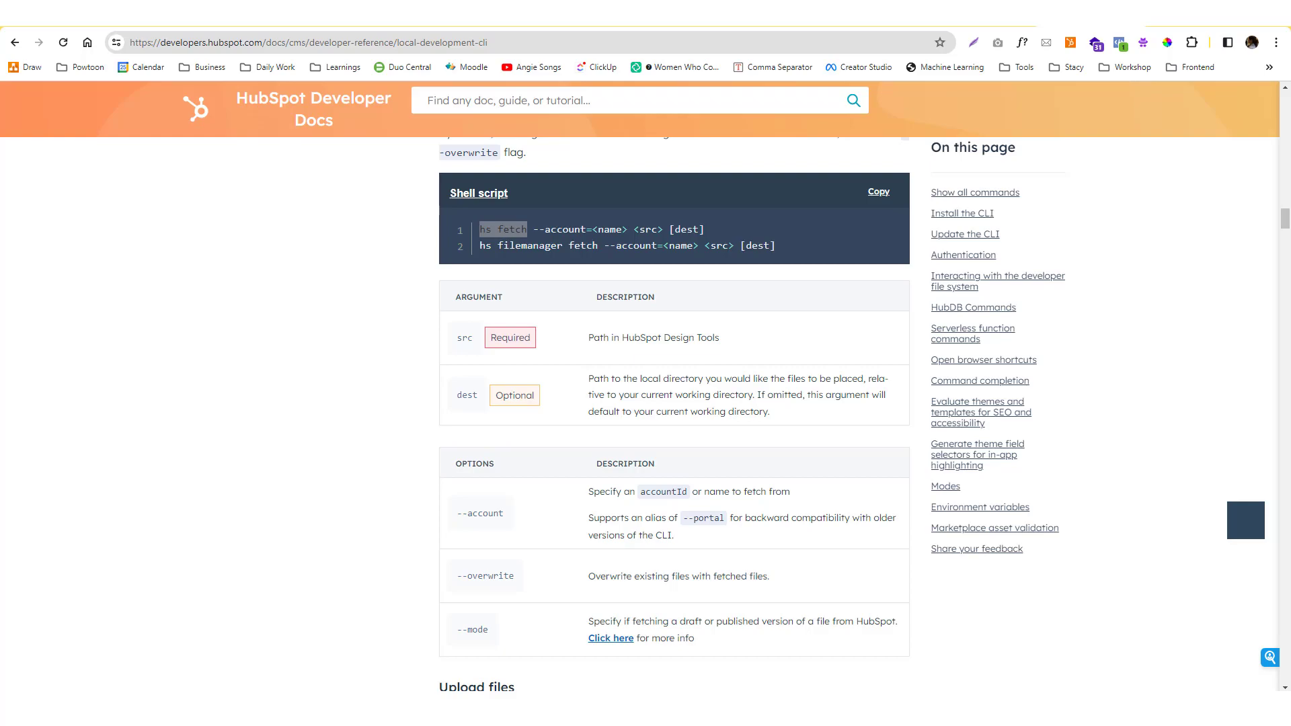
mouse_move(1205, 469)
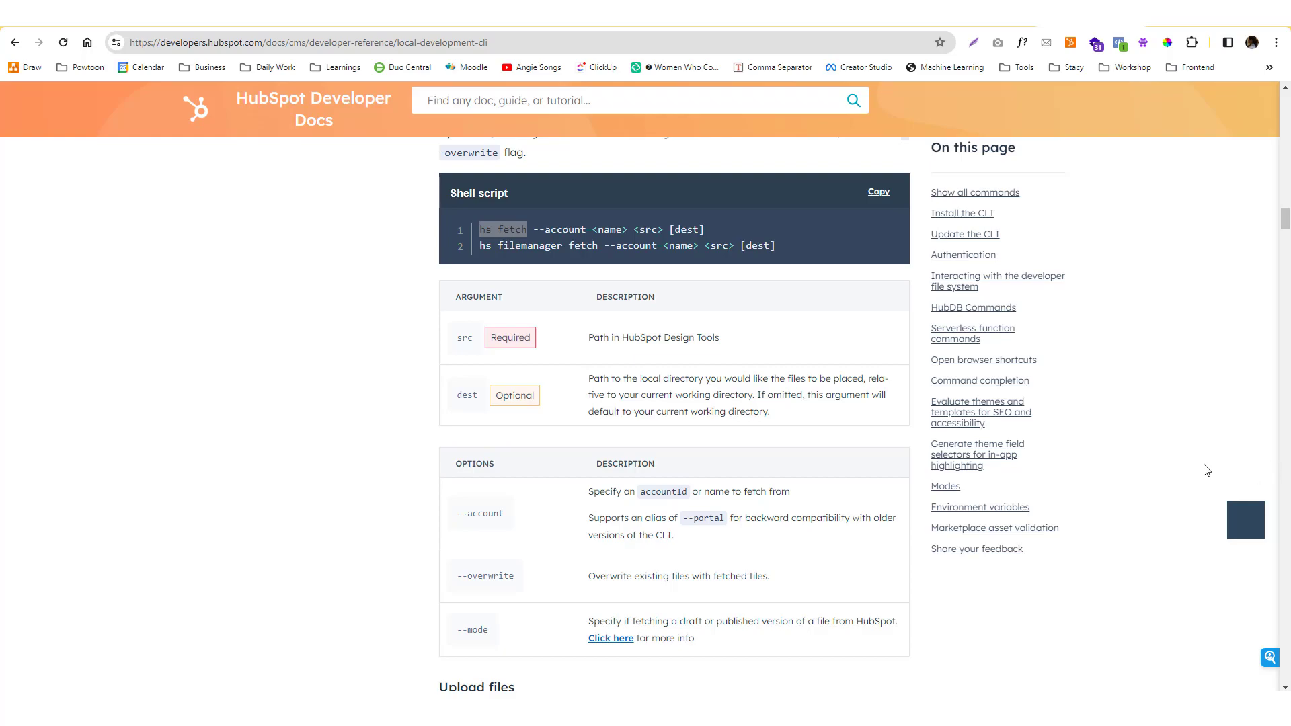
mouse_move(1203, 460)
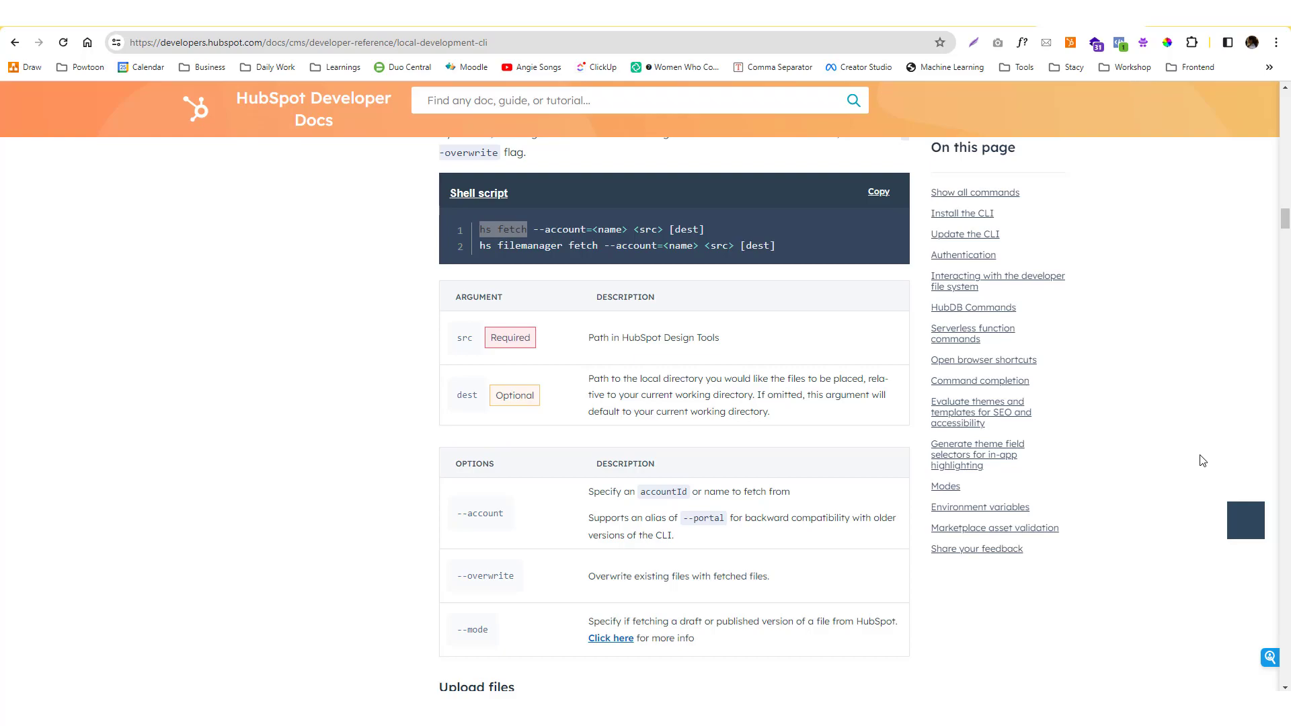
mouse_move(868, 395)
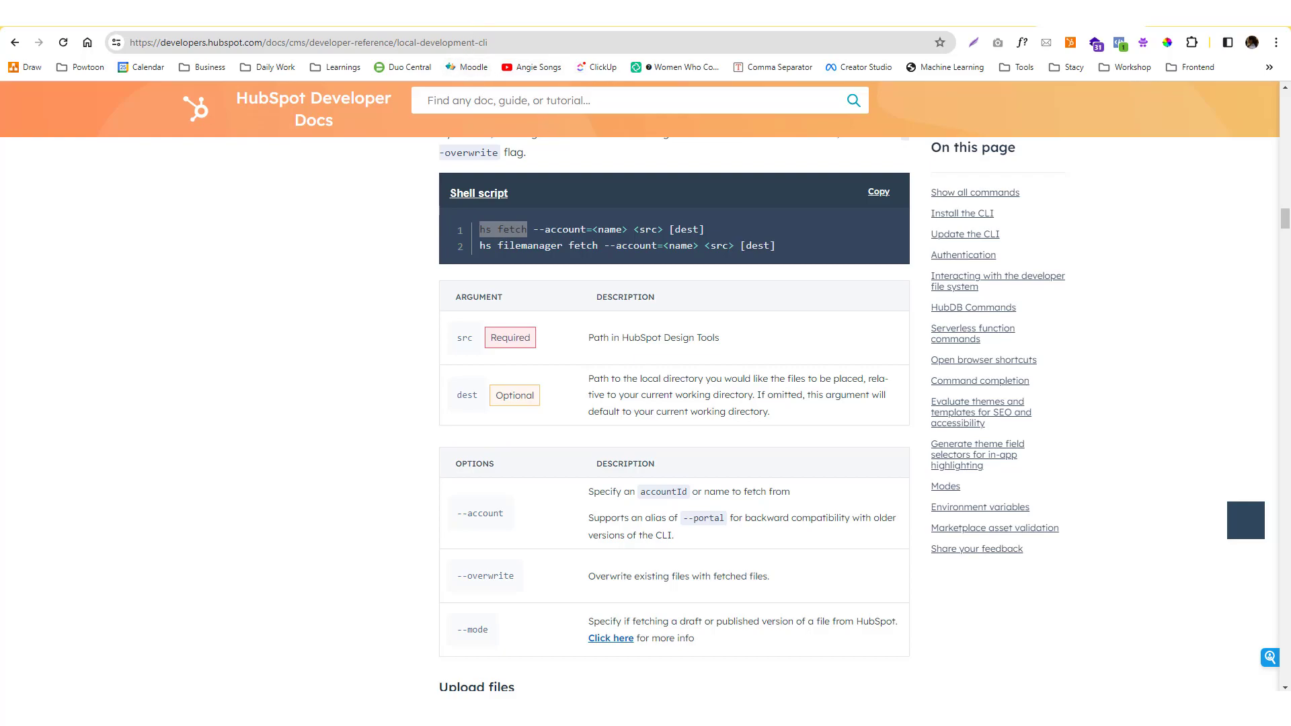
mouse_move(480, 265)
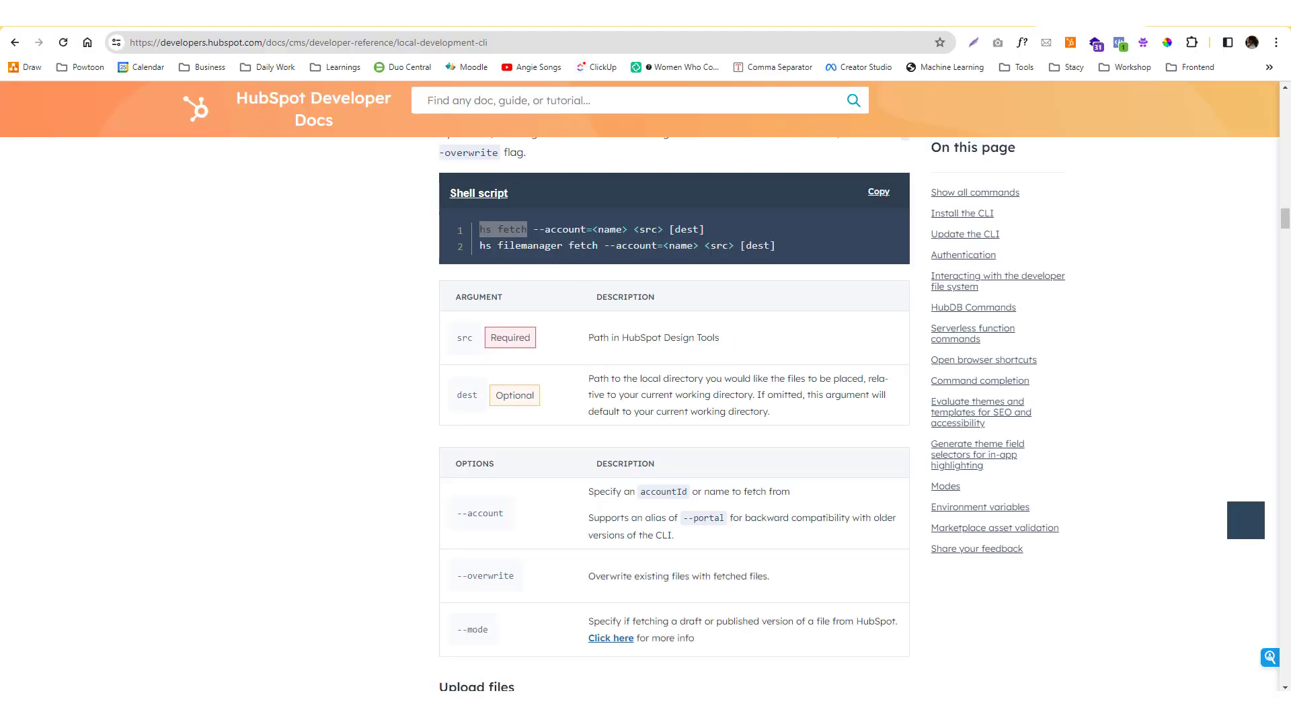
mouse_move(714, 320)
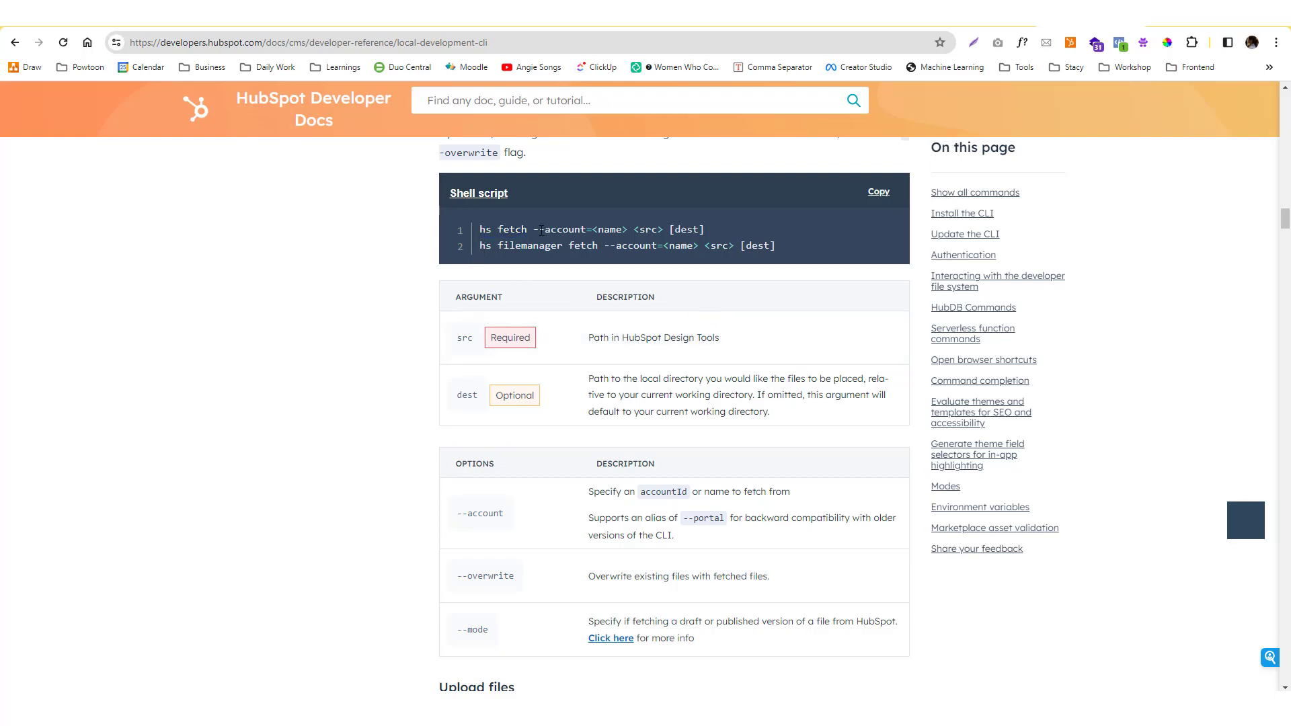
- Review the fetch command's account option and show all Design Manager asset folders
double_click(577, 230)
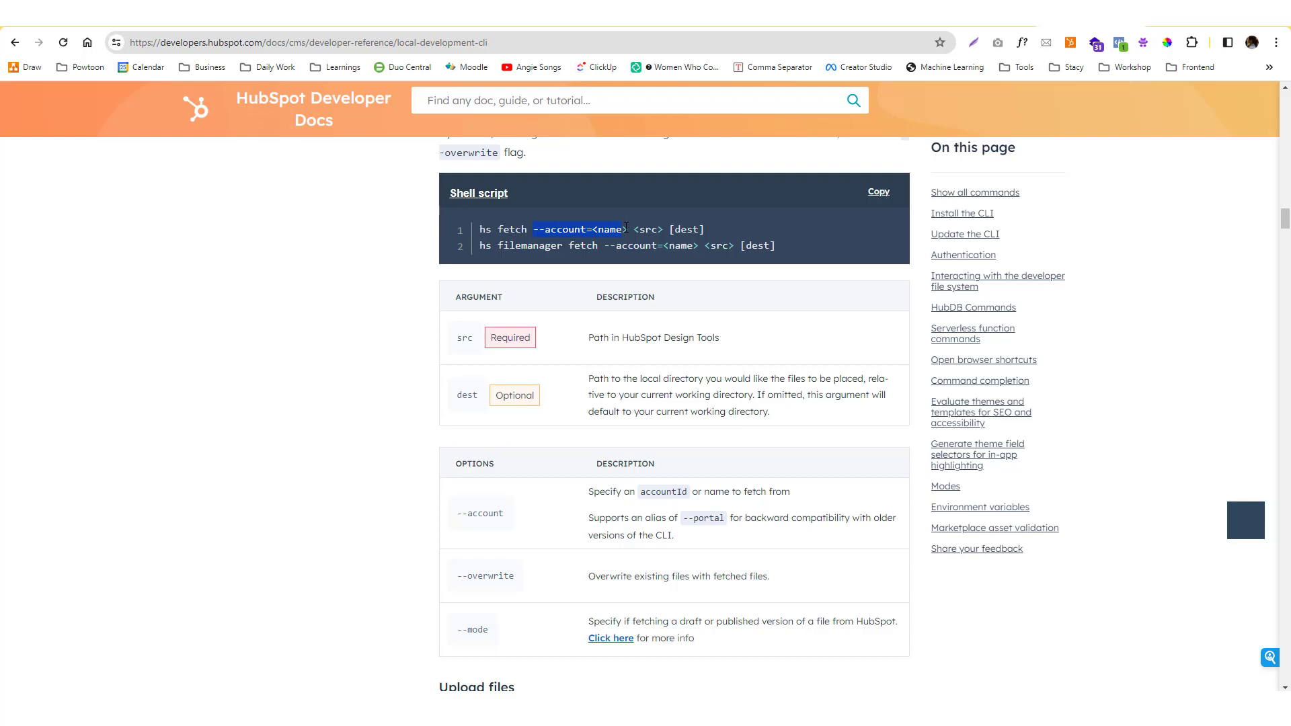
mouse_move(643, 241)
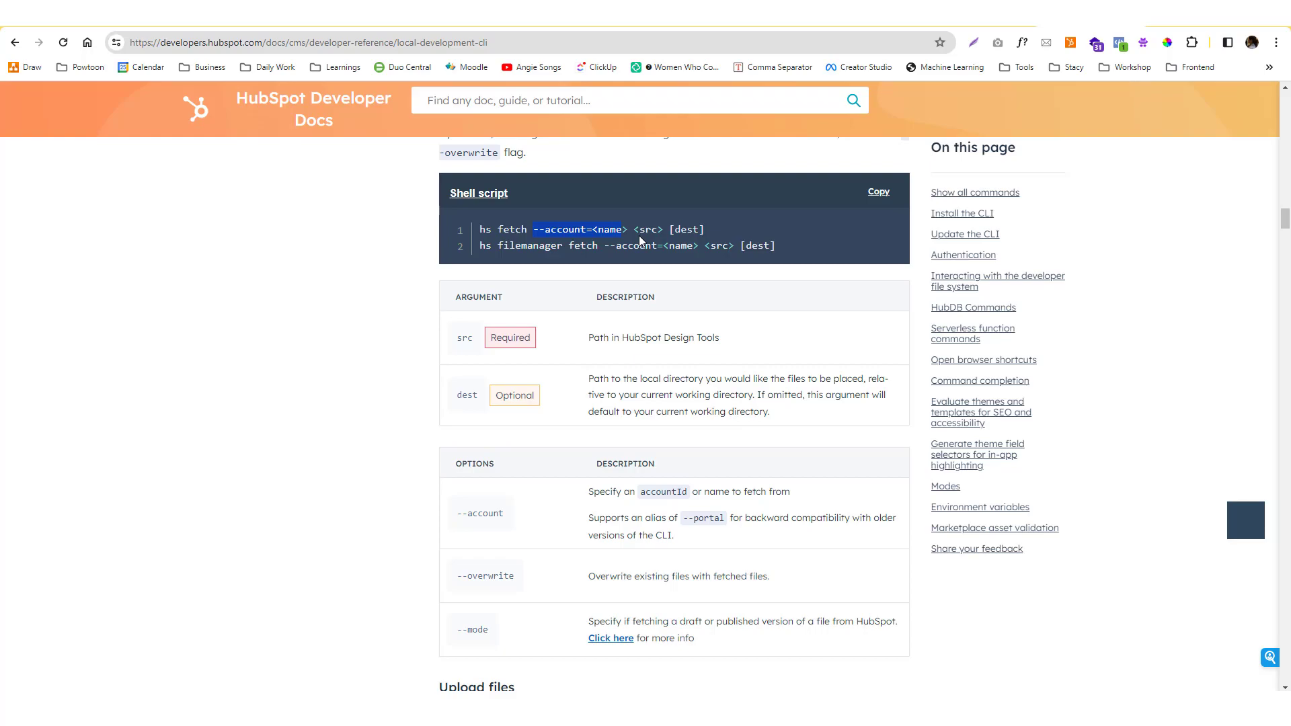
mouse_move(601, 258)
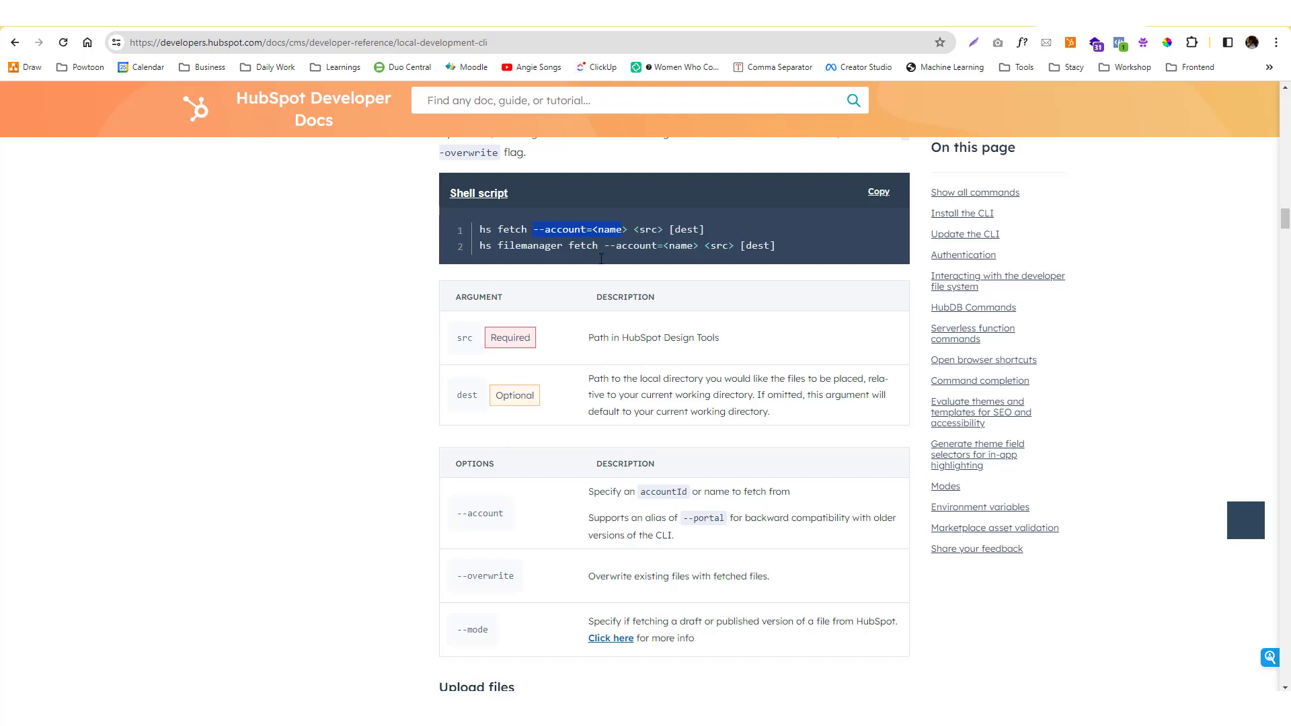
mouse_move(695, 271)
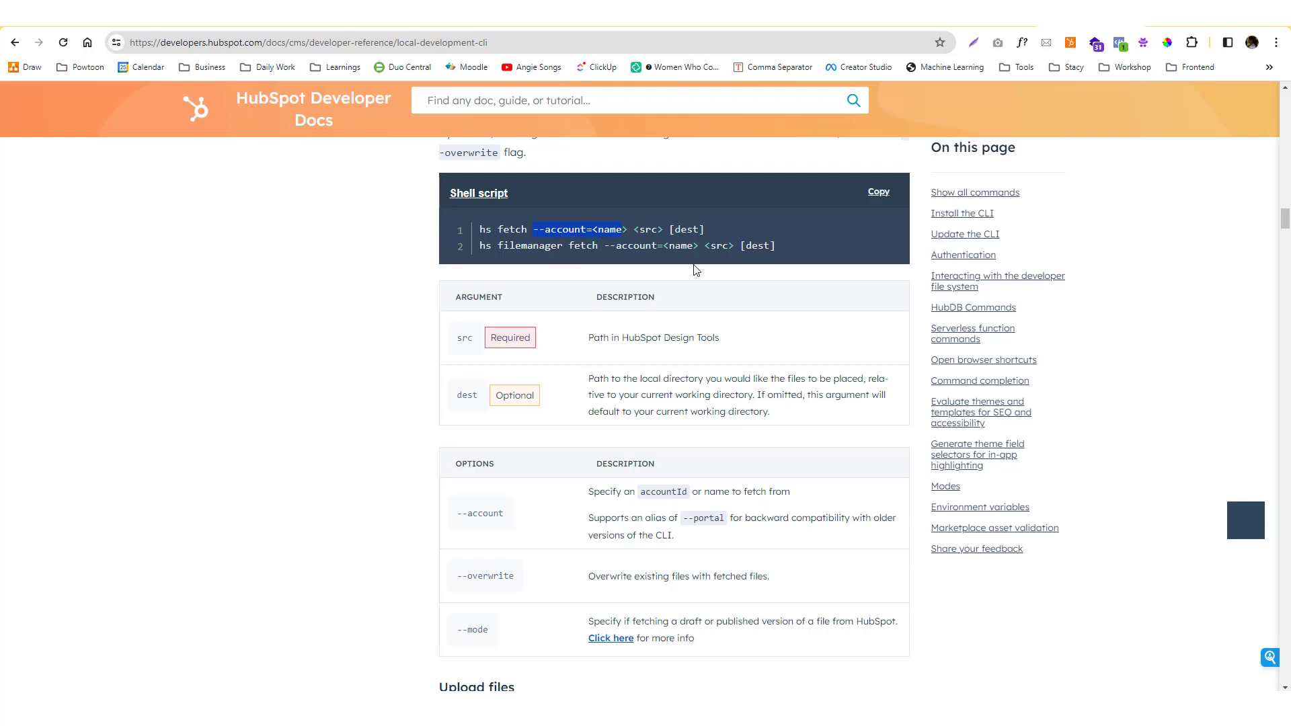
mouse_move(695, 270)
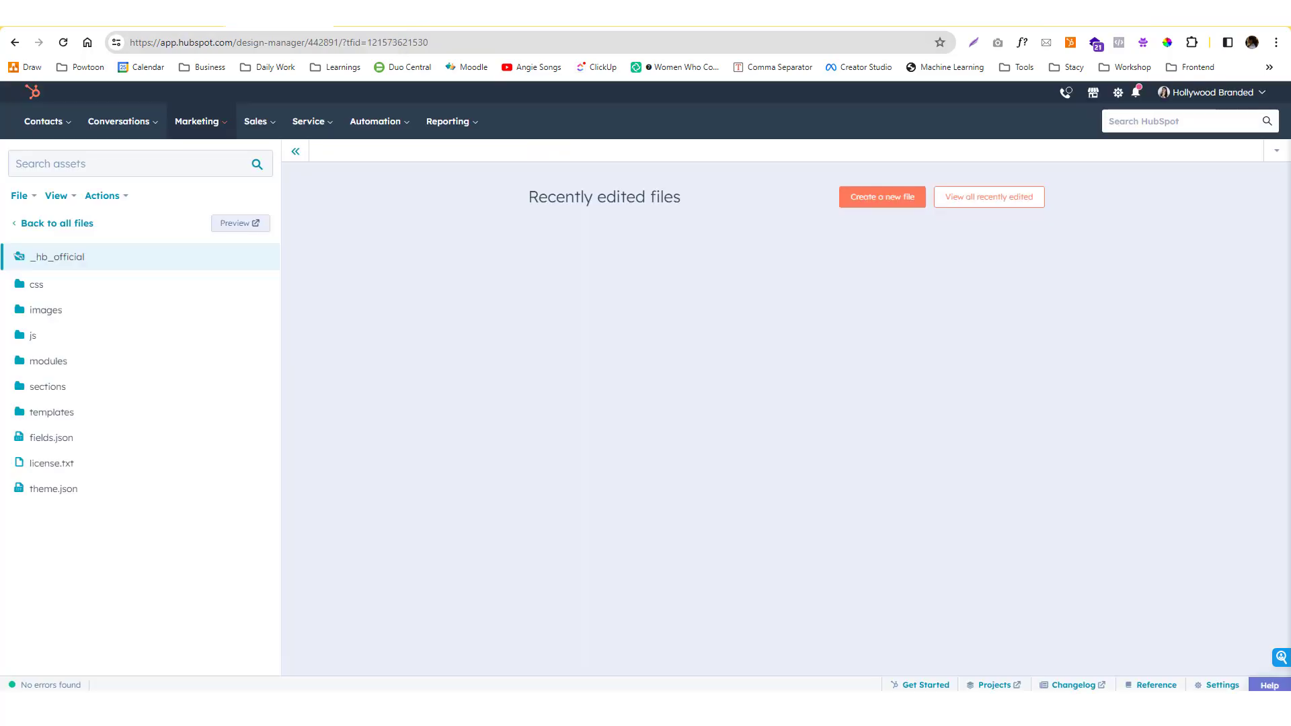
mouse_move(86, 262)
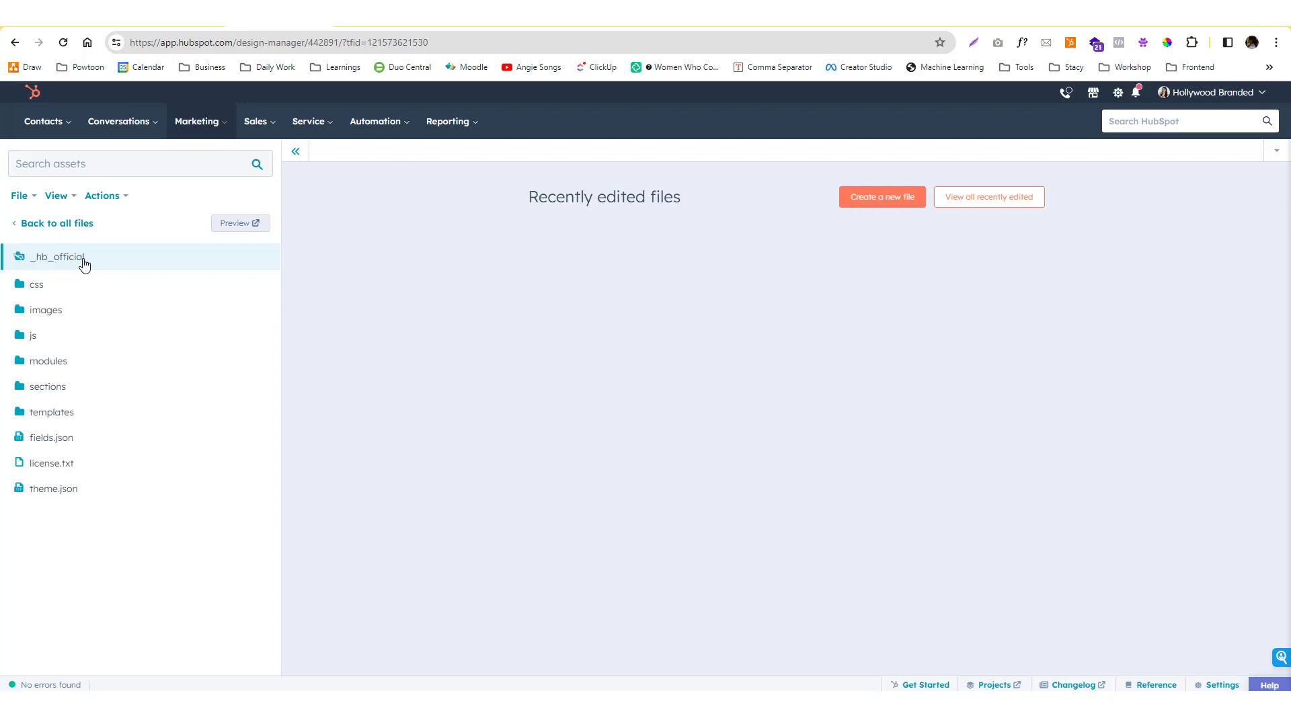
left_click(54, 223)
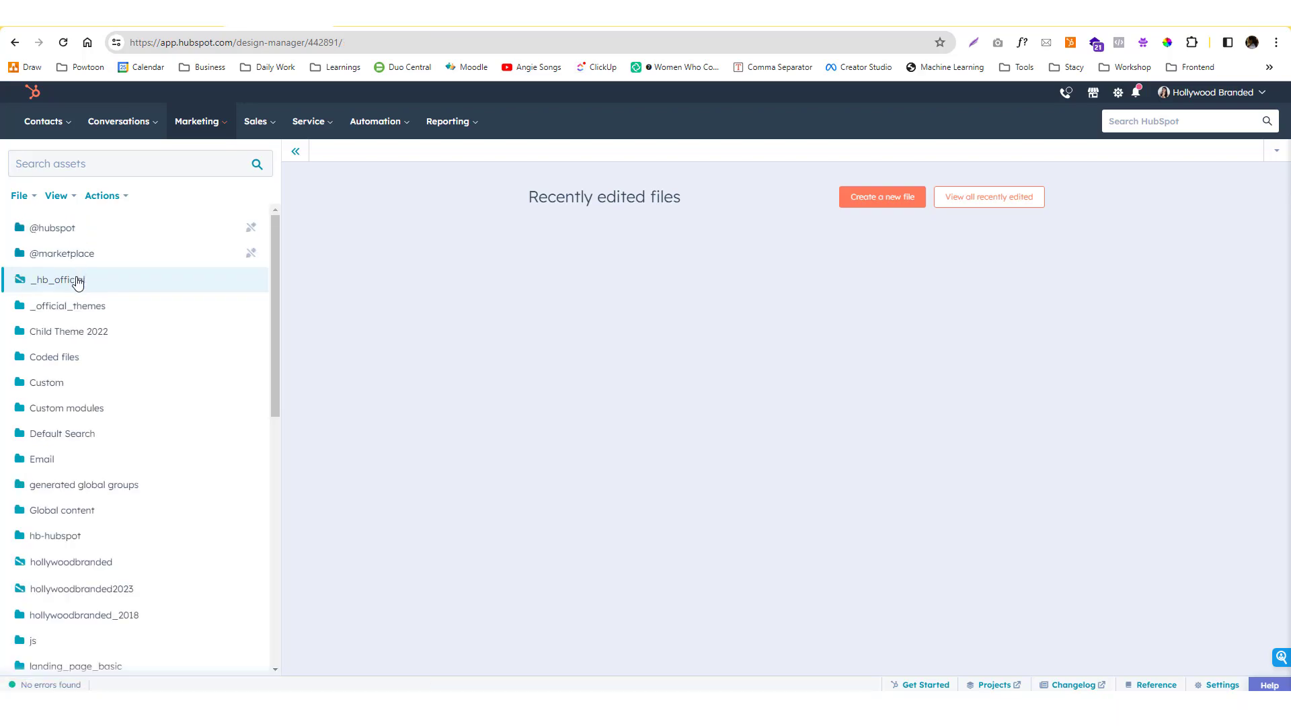
mouse_move(90, 292)
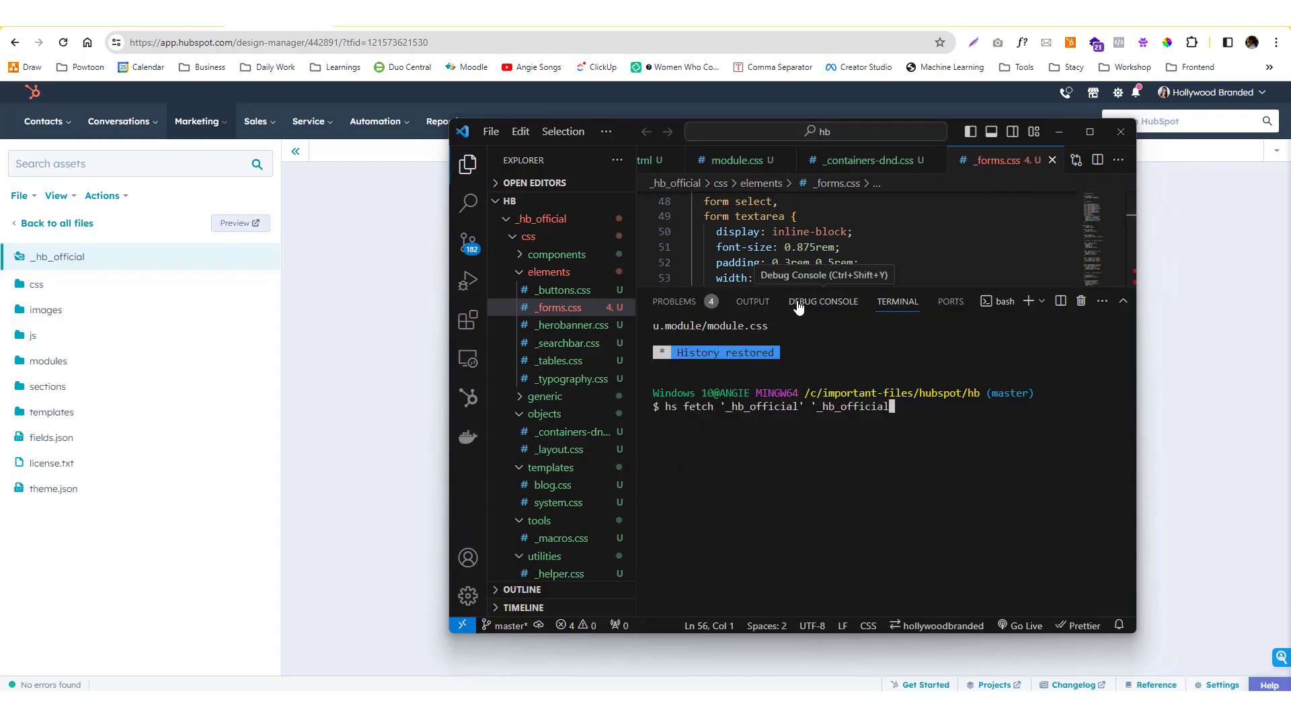
mouse_move(1061, 318)
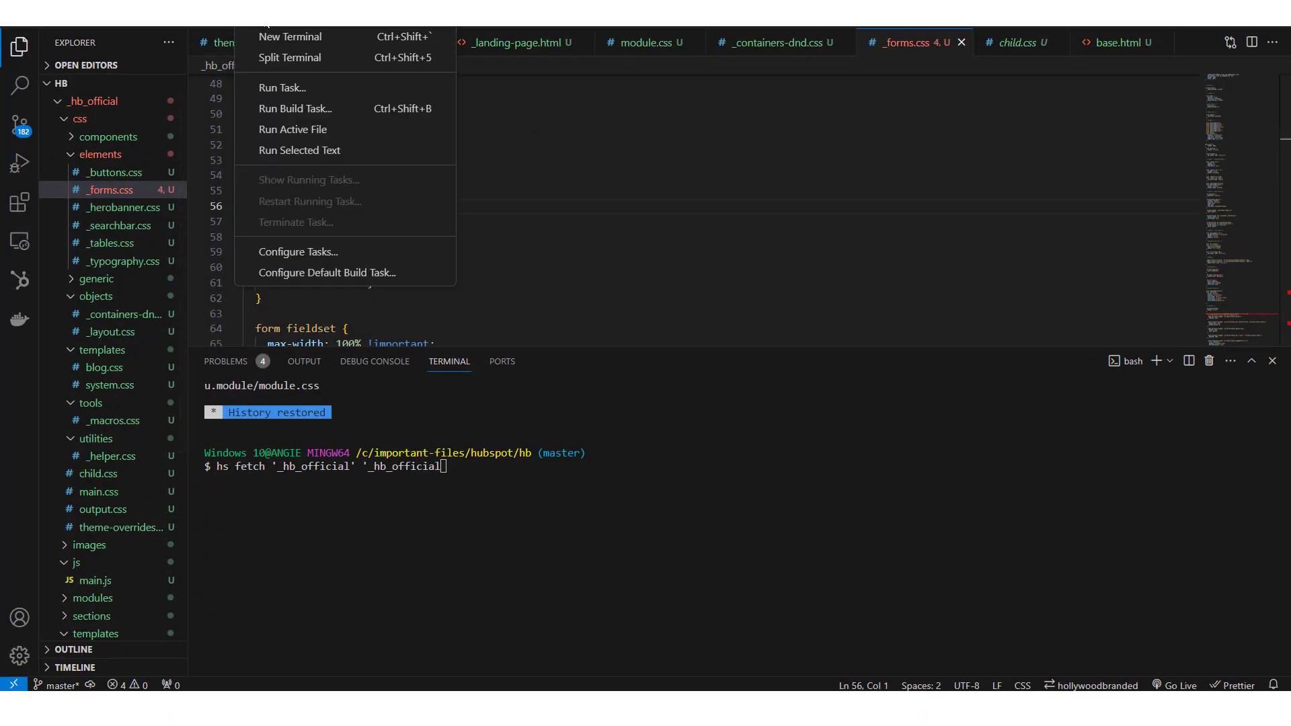
mouse_move(291, 37)
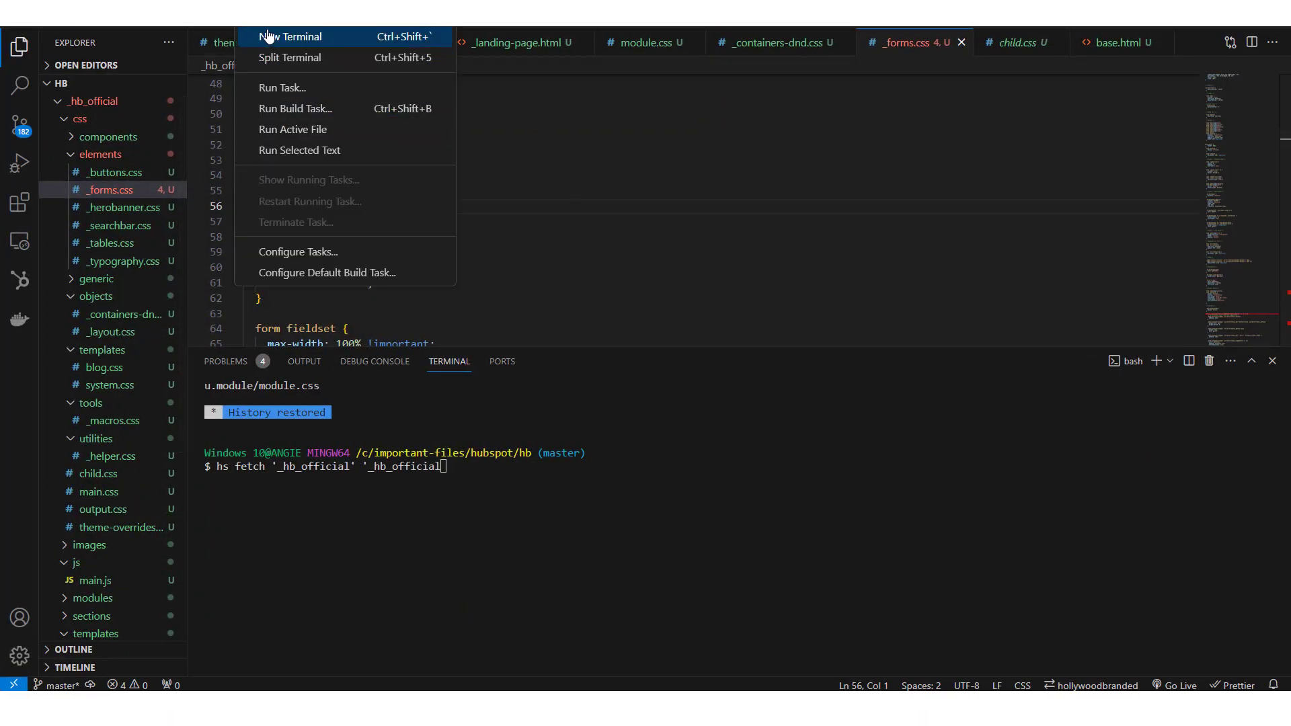
- Start a Git Bash terminal, remove the PowerShell one, and begin typing an hs command
left_click(293, 36)
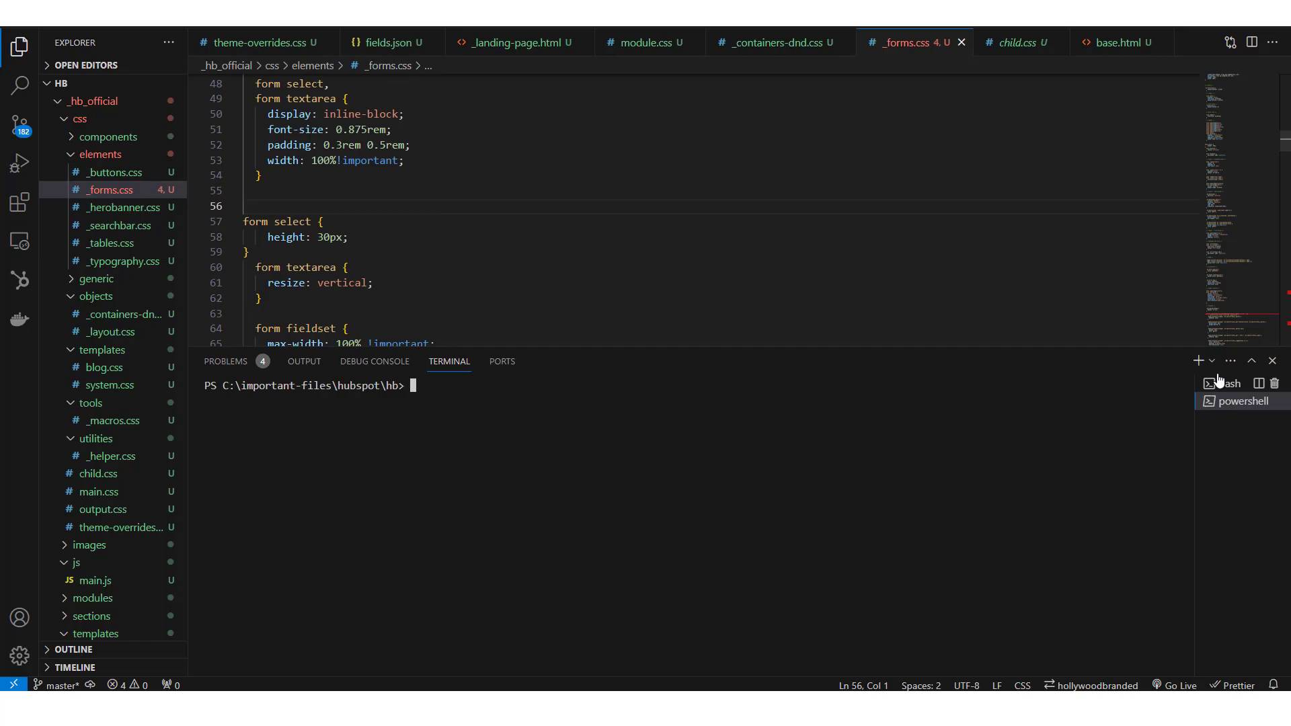
left_click(1212, 360)
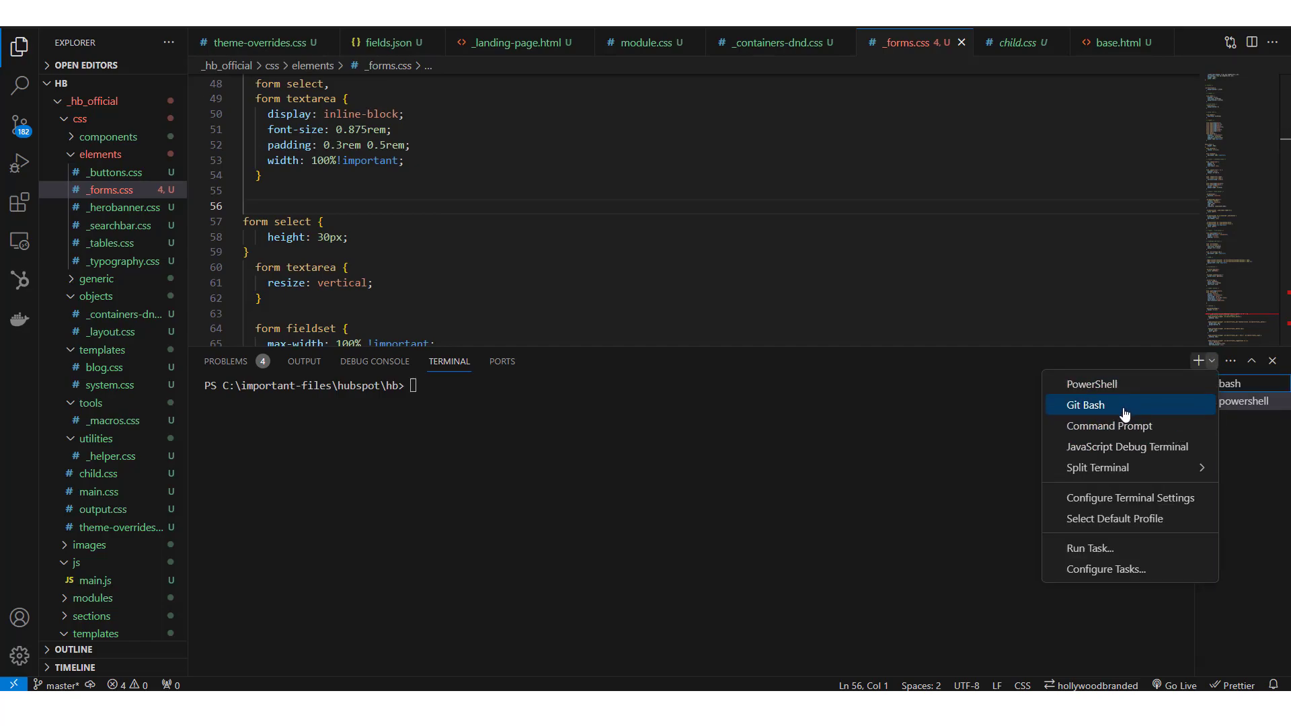
left_click(1086, 405)
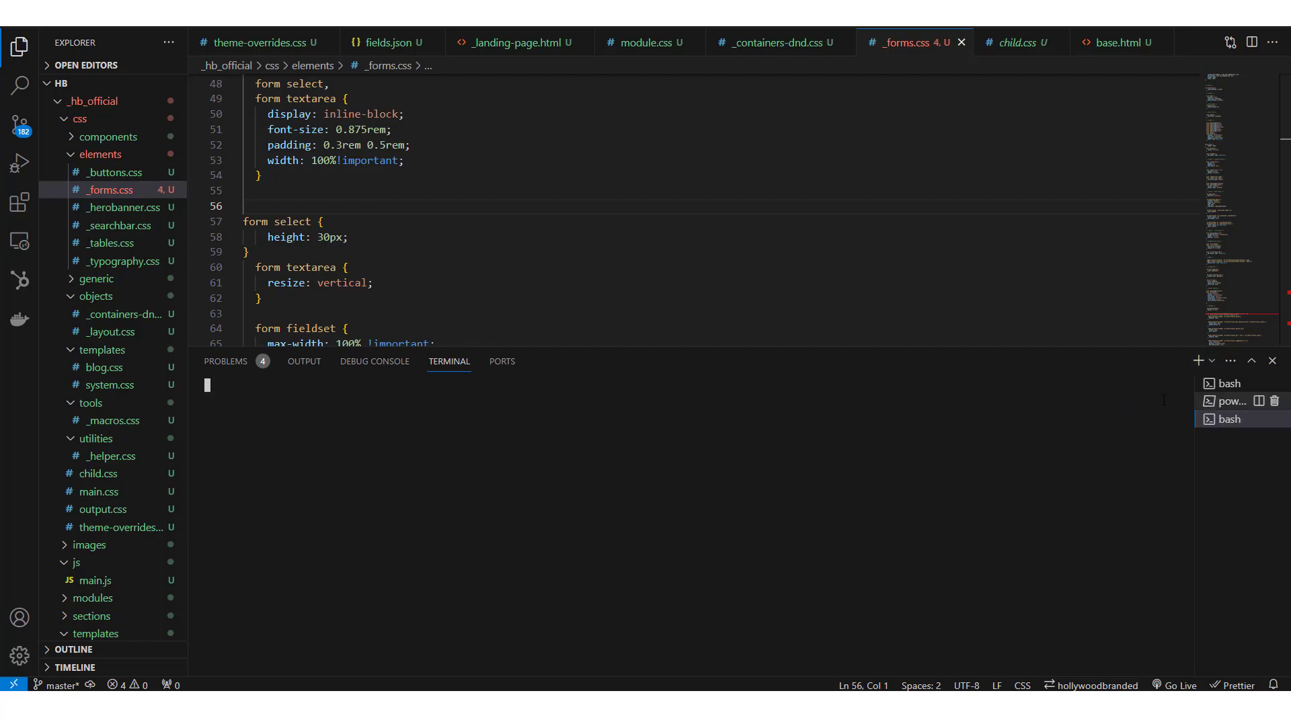
left_click(1230, 401)
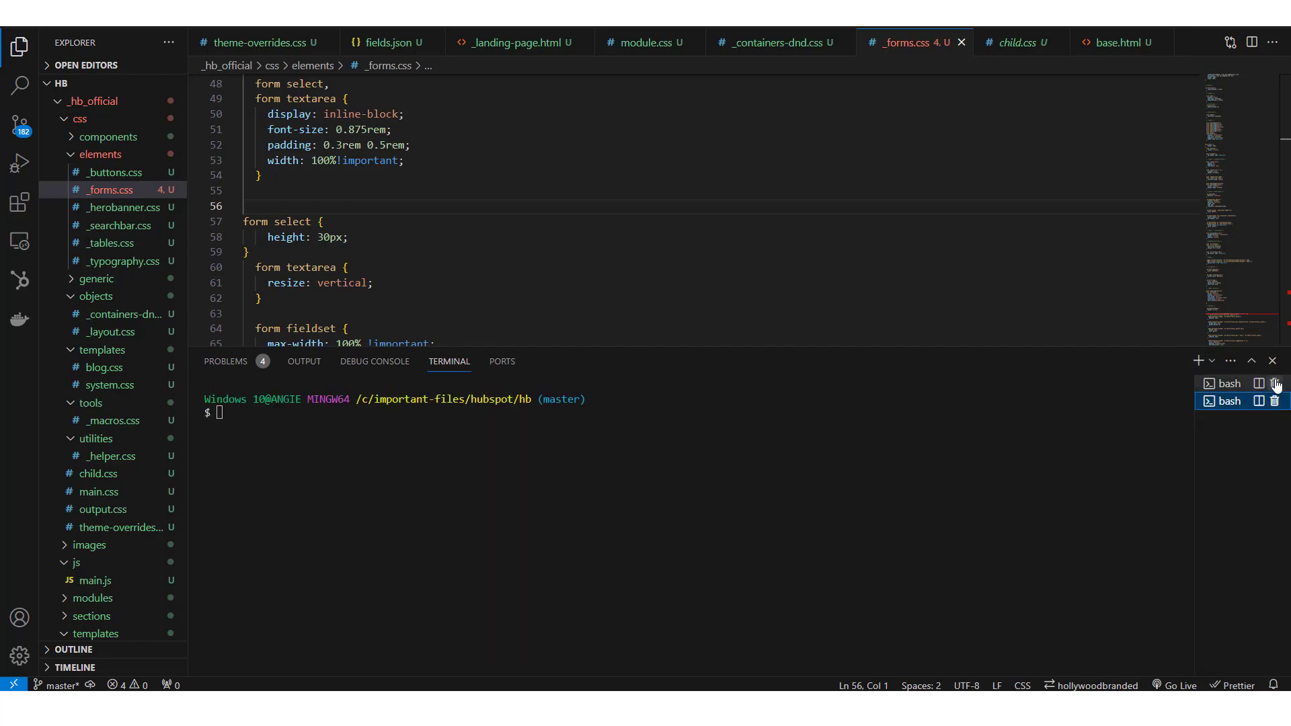
type("hs")
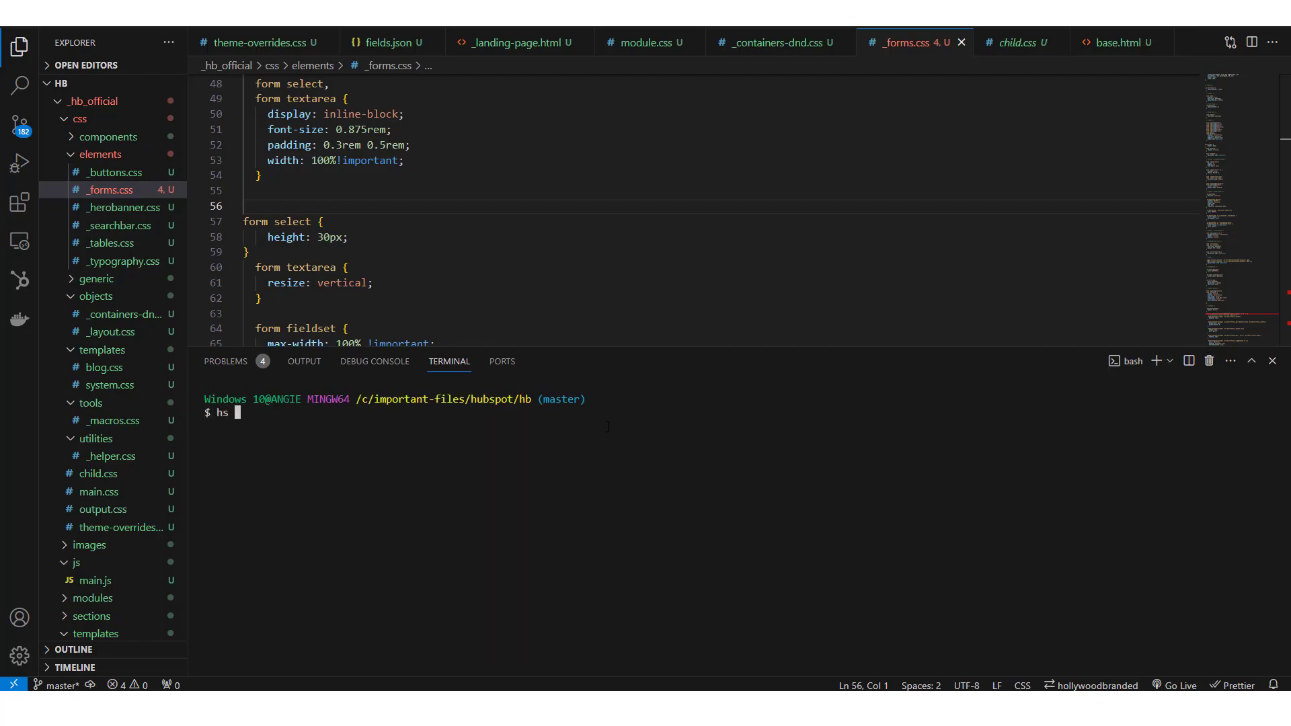
type("watch")
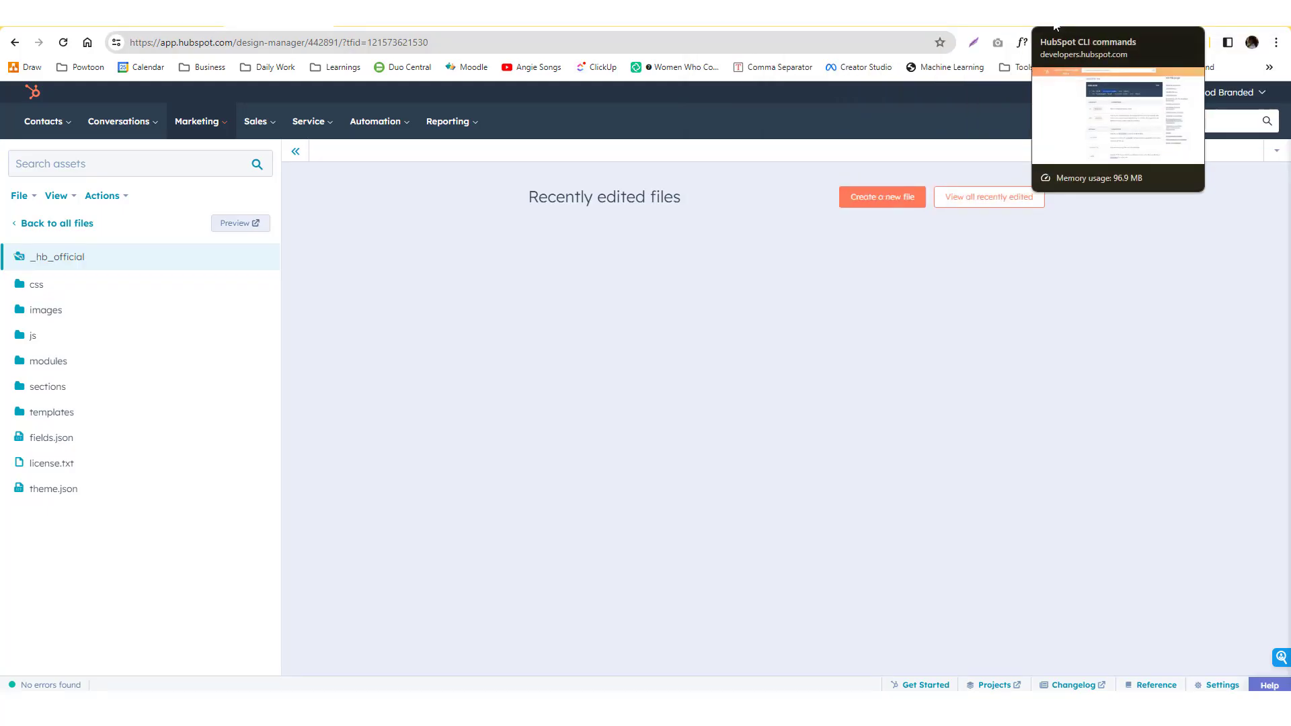
- Return to the HubSpot CLI commands page and to Design Manager's full file list
left_click(1118, 119)
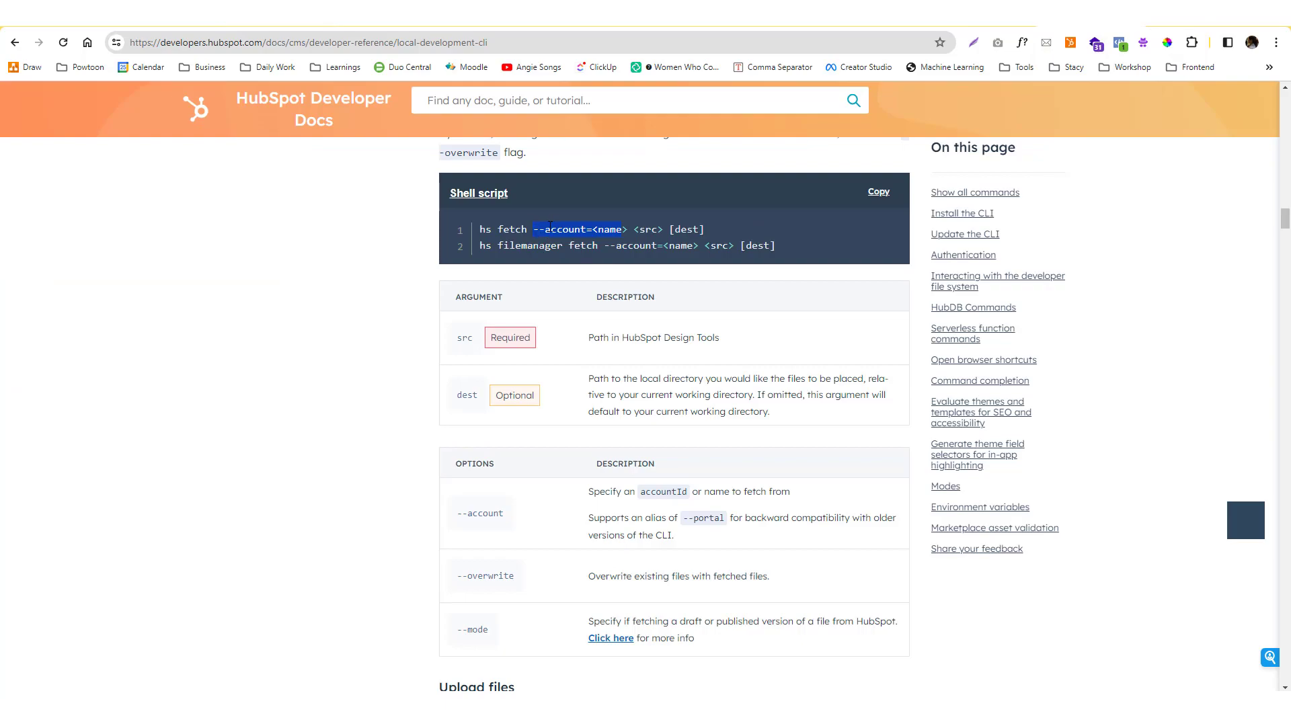
mouse_move(830, 274)
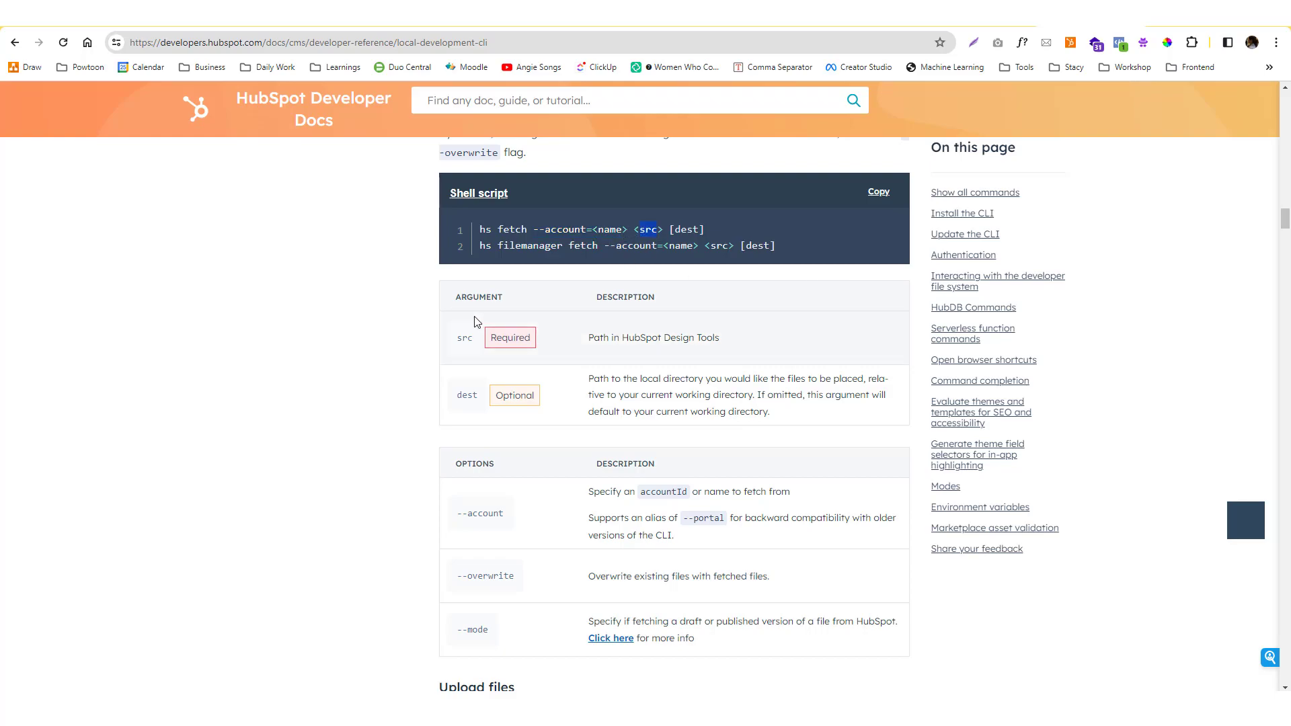
mouse_move(597, 363)
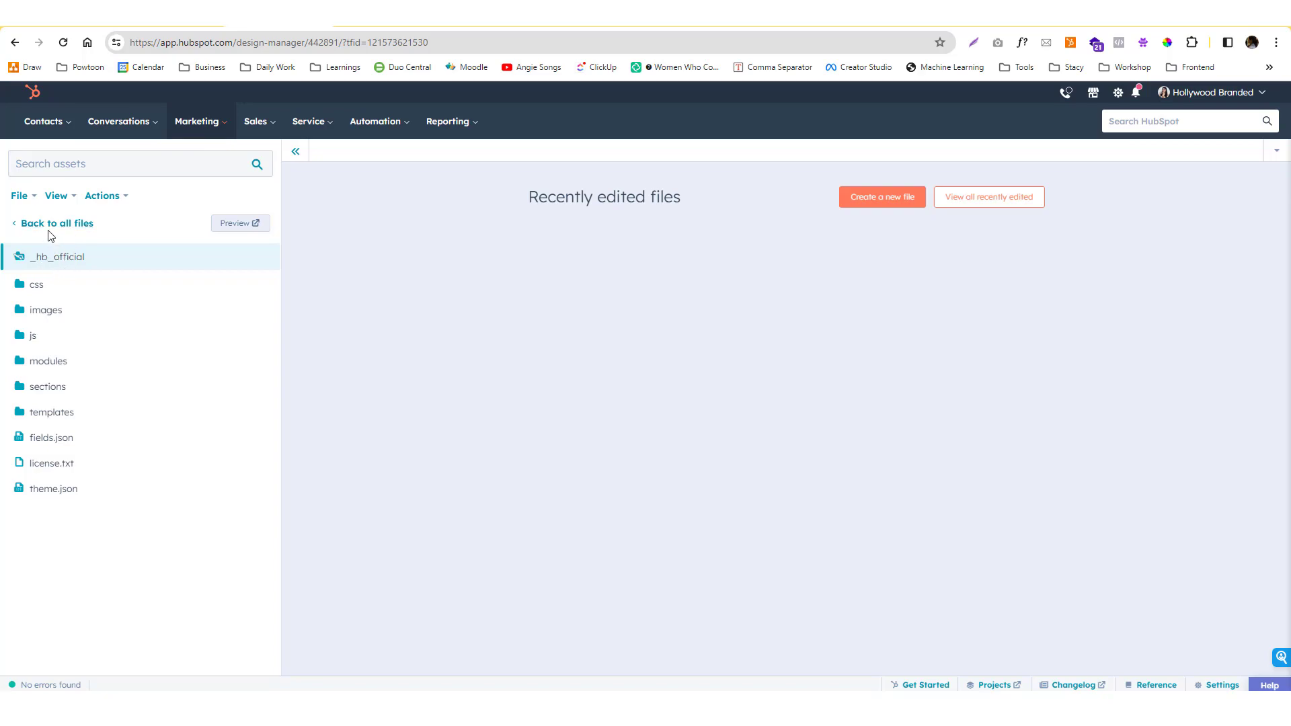
left_click(55, 223)
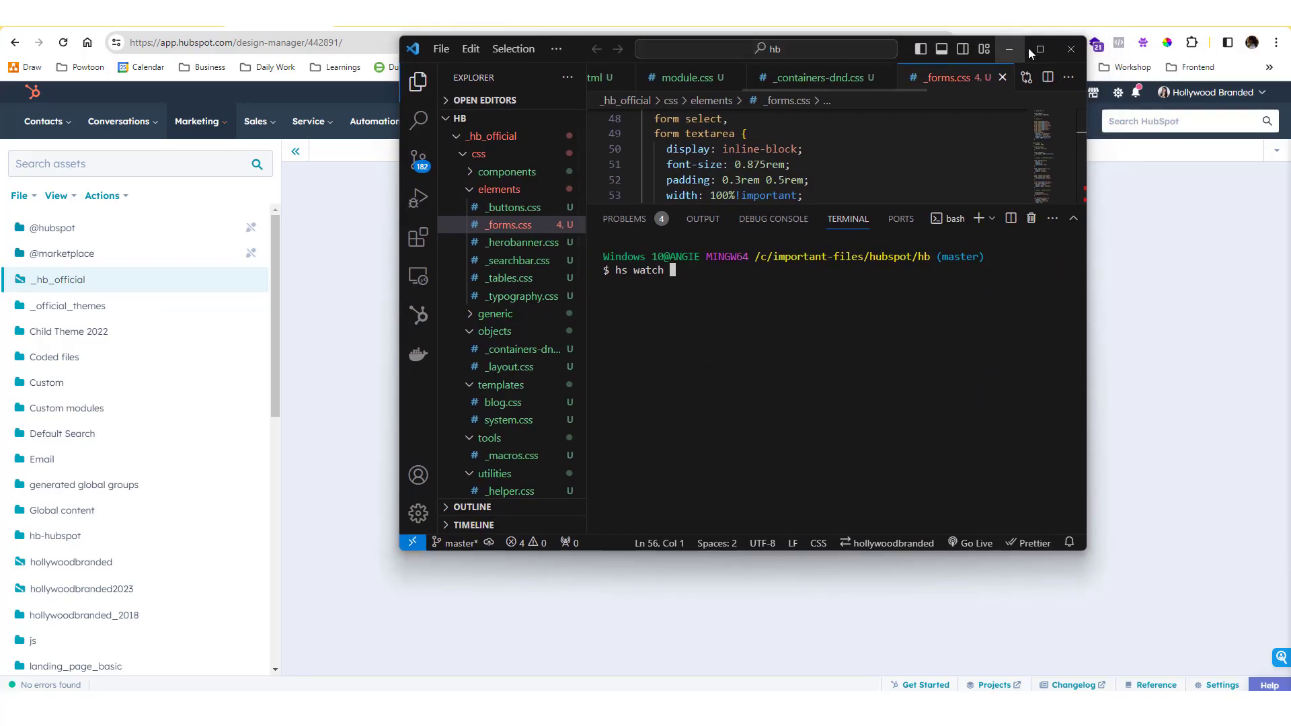
- Maximize VS Code and enter hs fetch with '_hb_official' as the source argument
left_click(1038, 50)
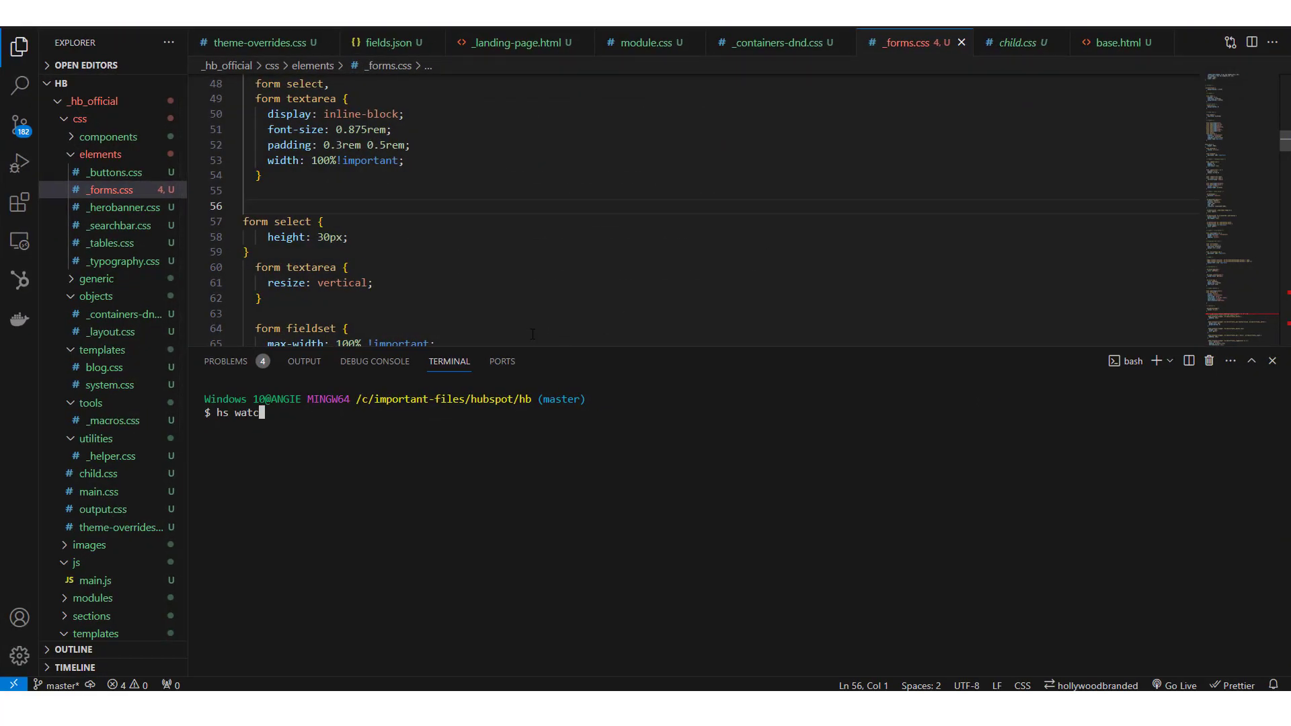
type("fetch")
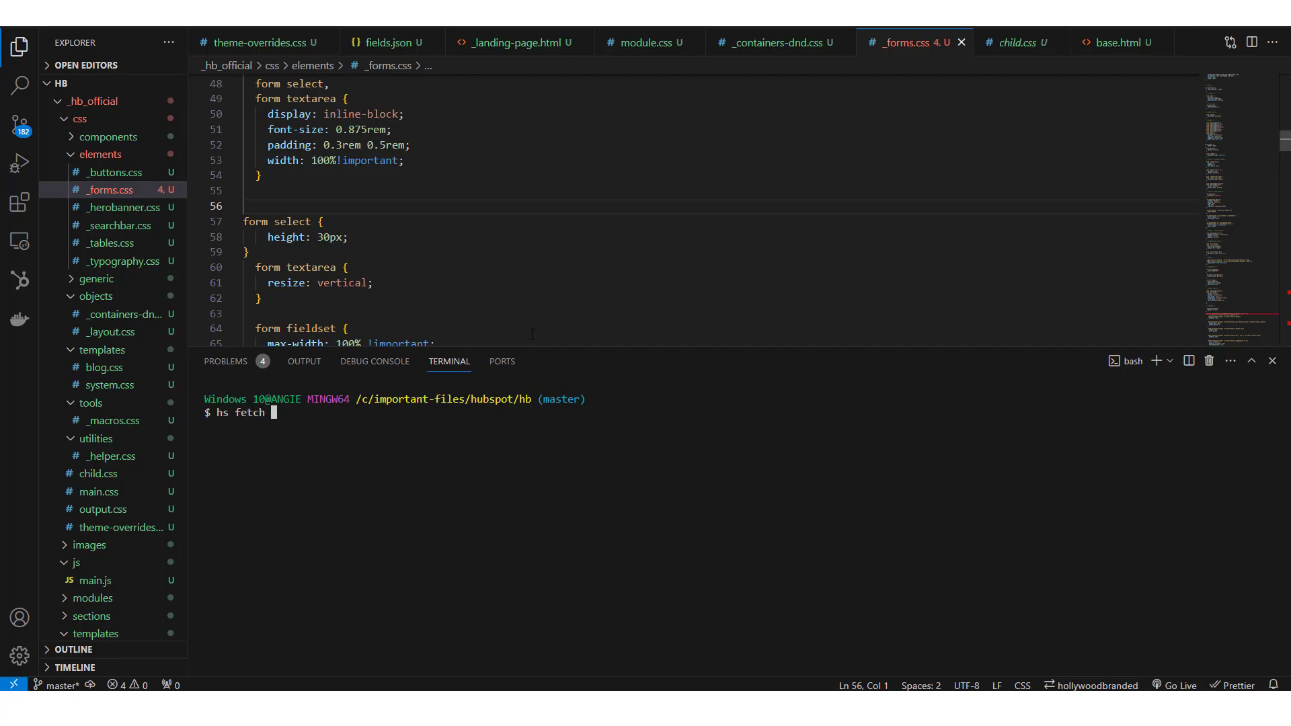
type("'_hb_")
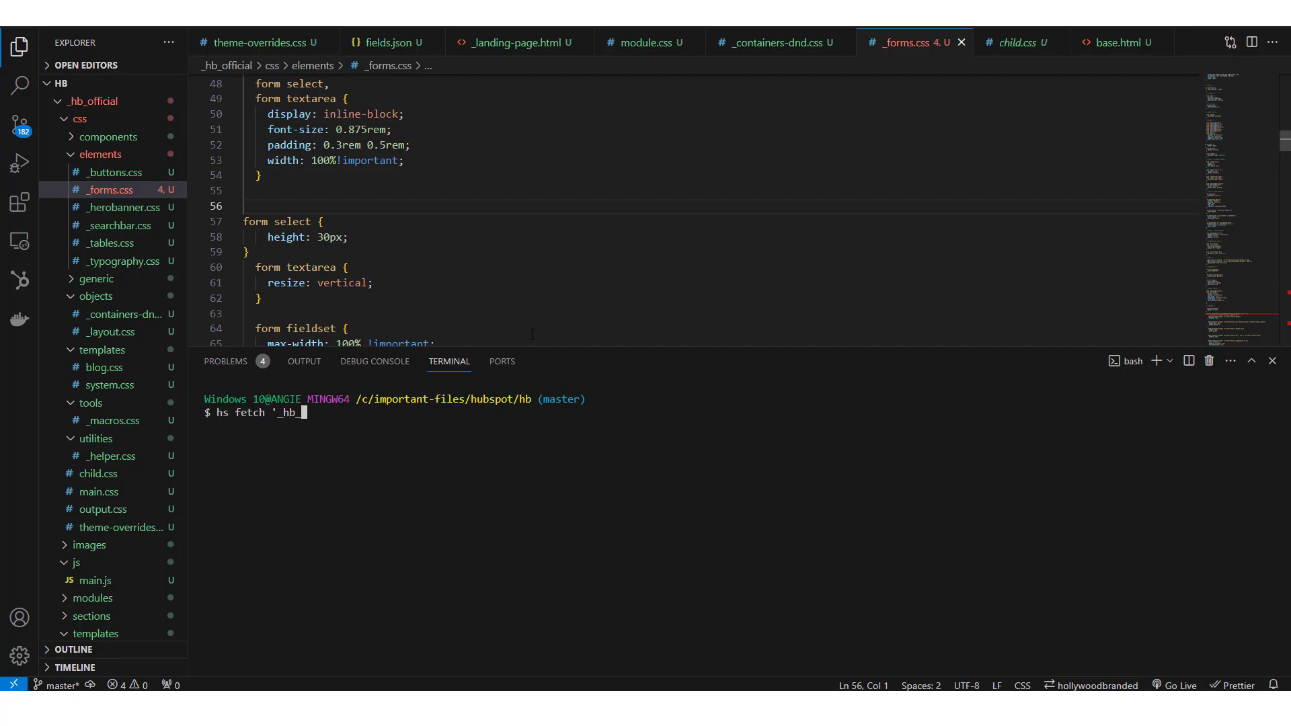
type("offic")
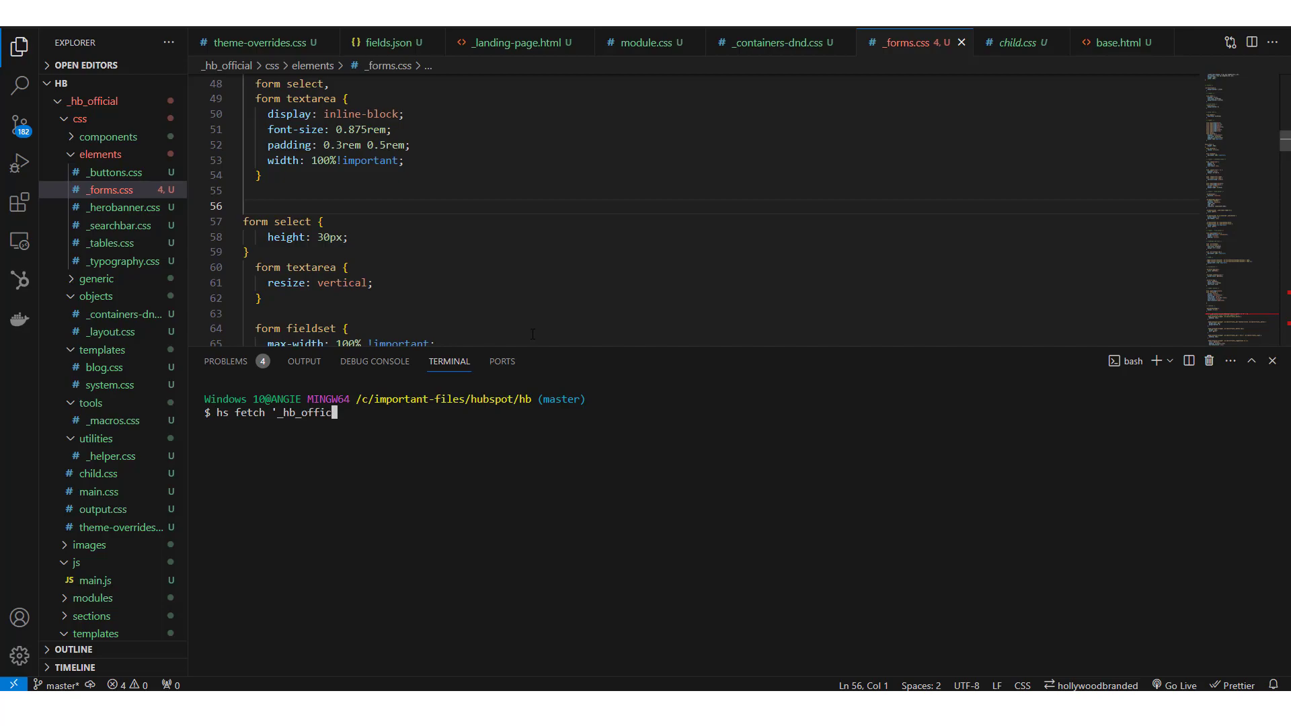
type("ial")
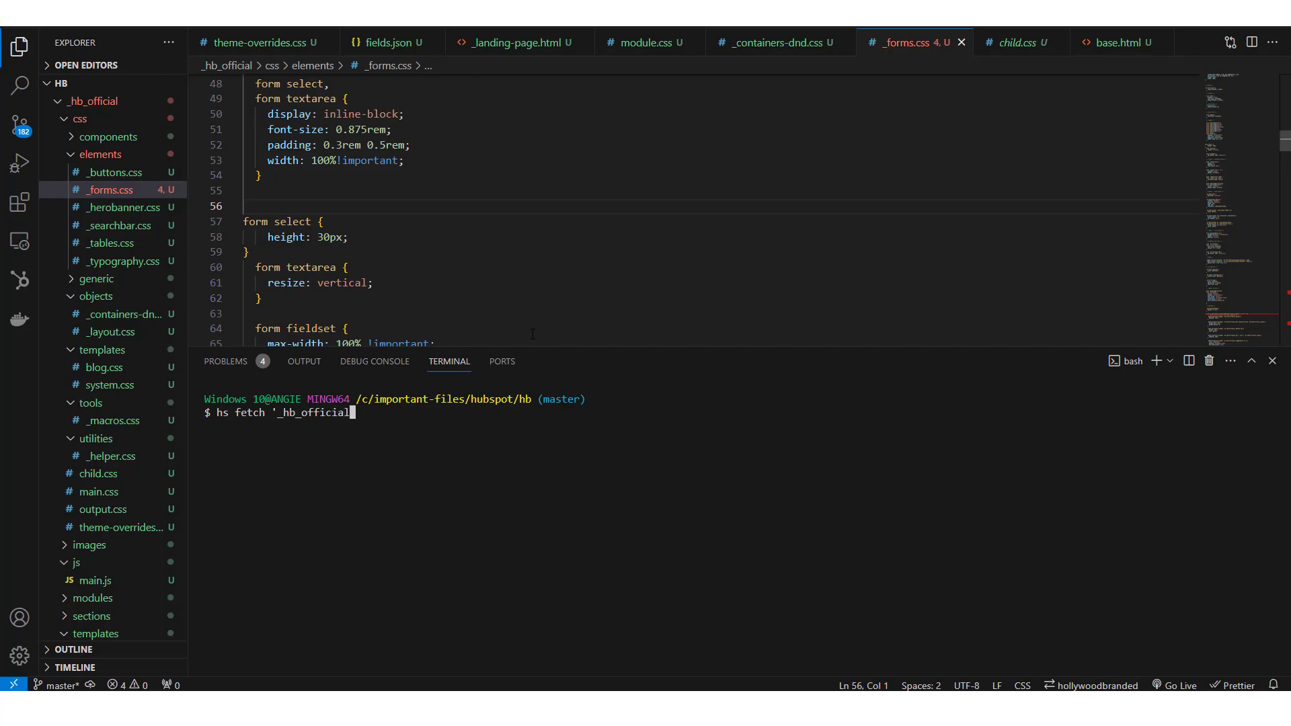
type("'")
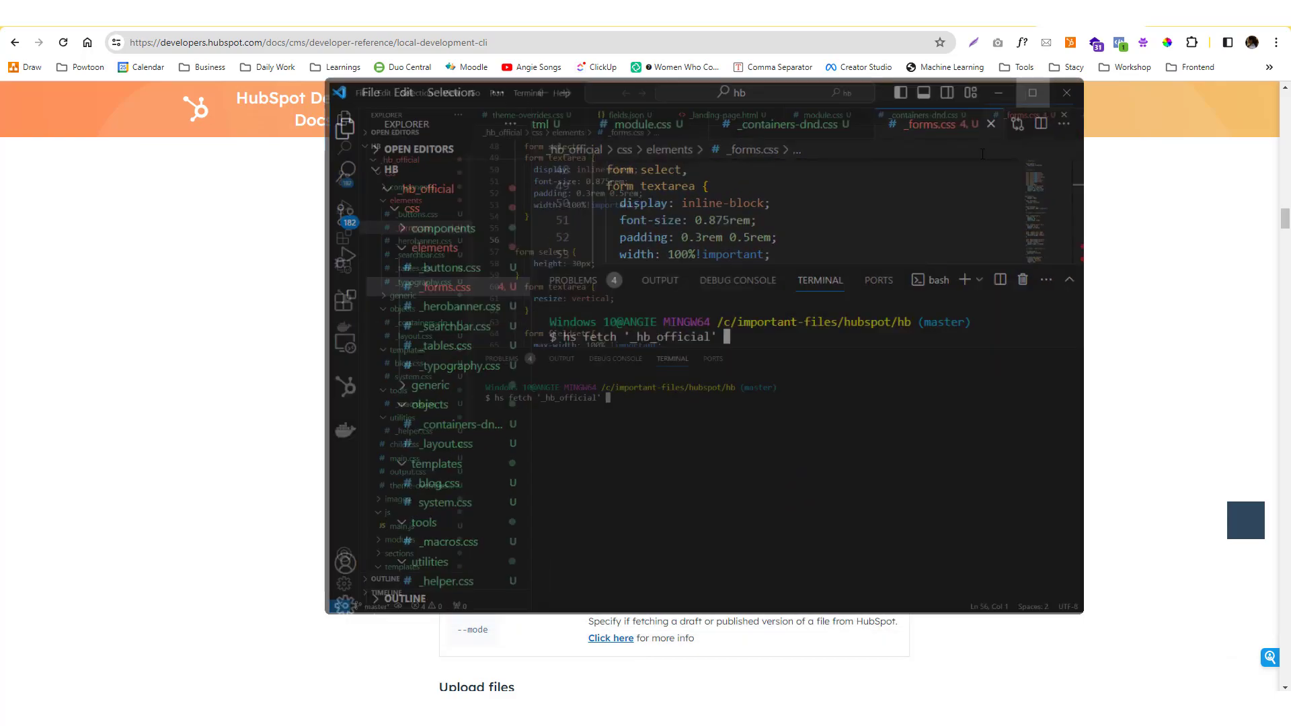
left_click(1031, 93)
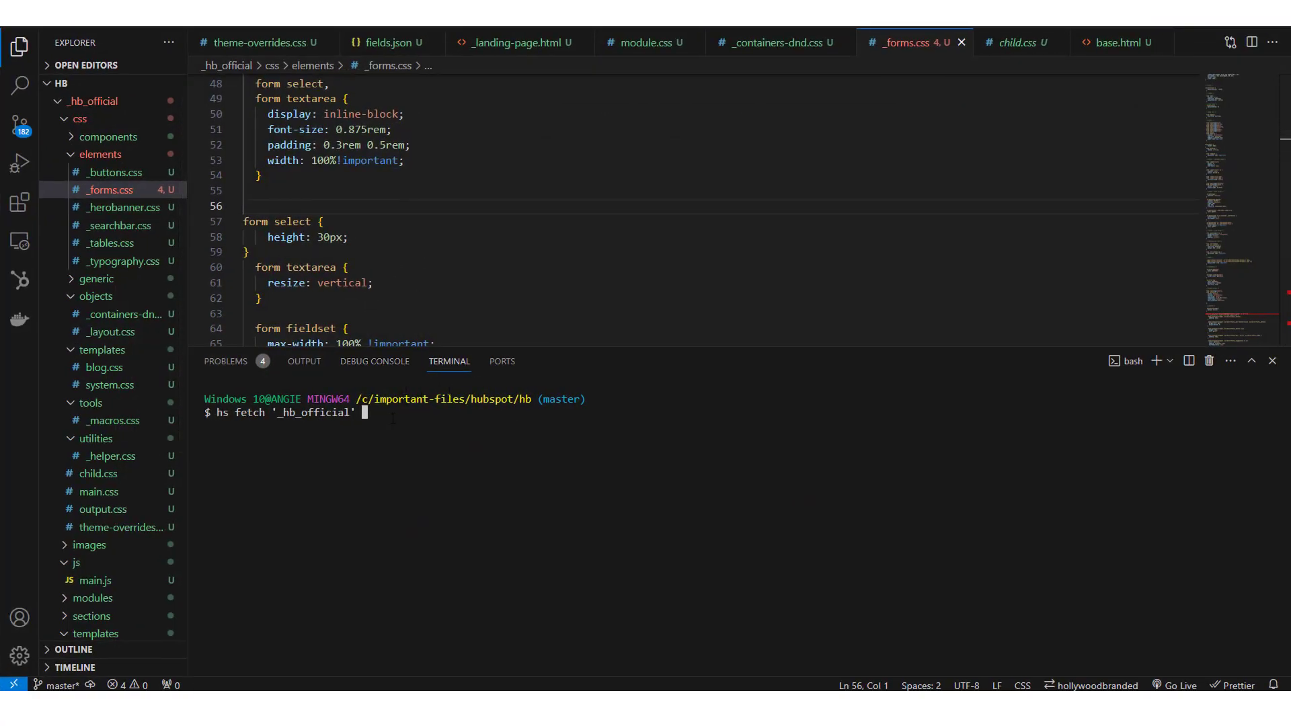
mouse_move(93, 101)
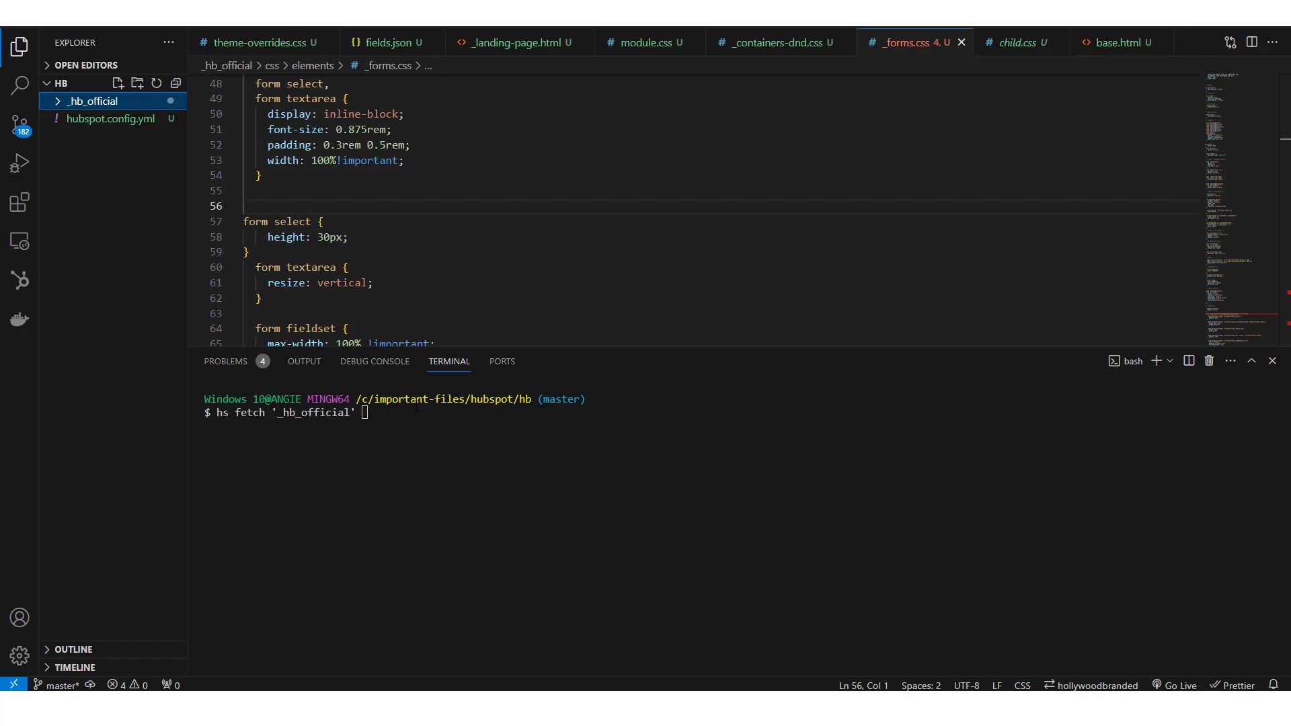
mouse_move(127, 164)
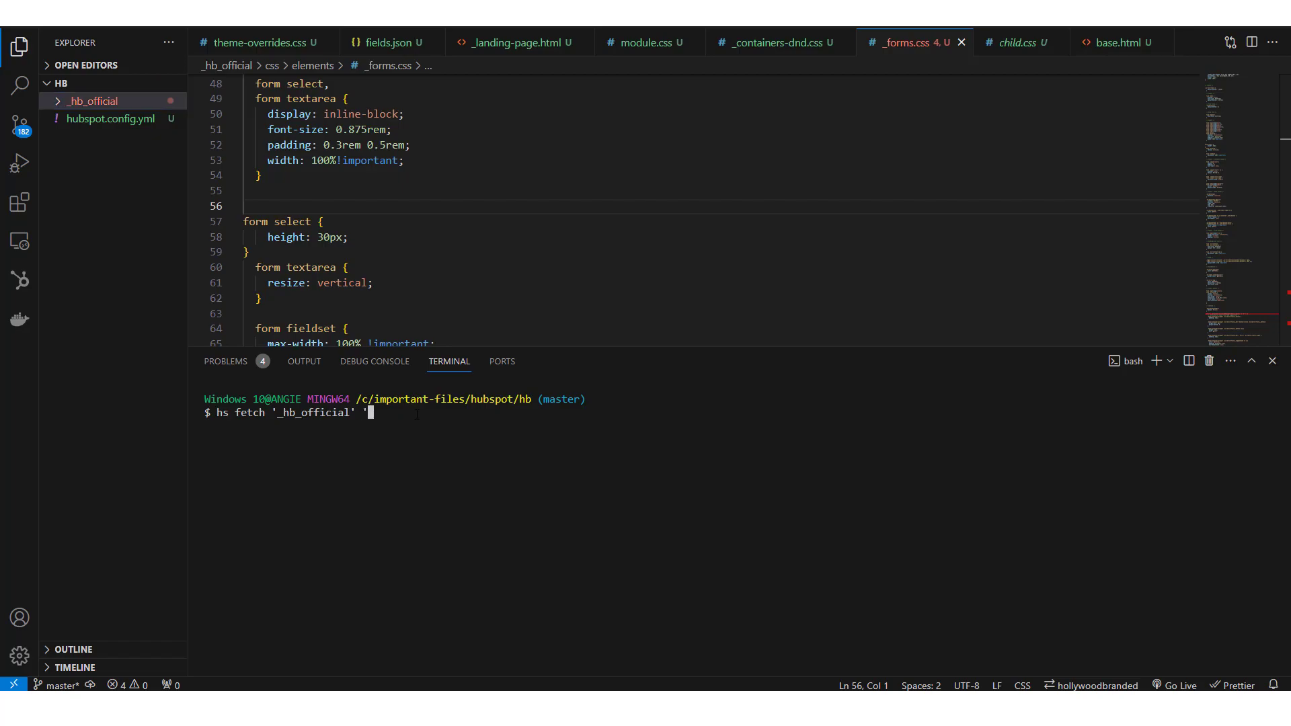
- Add '_hb_official' as the destination argument of the fetch command
type("jh")
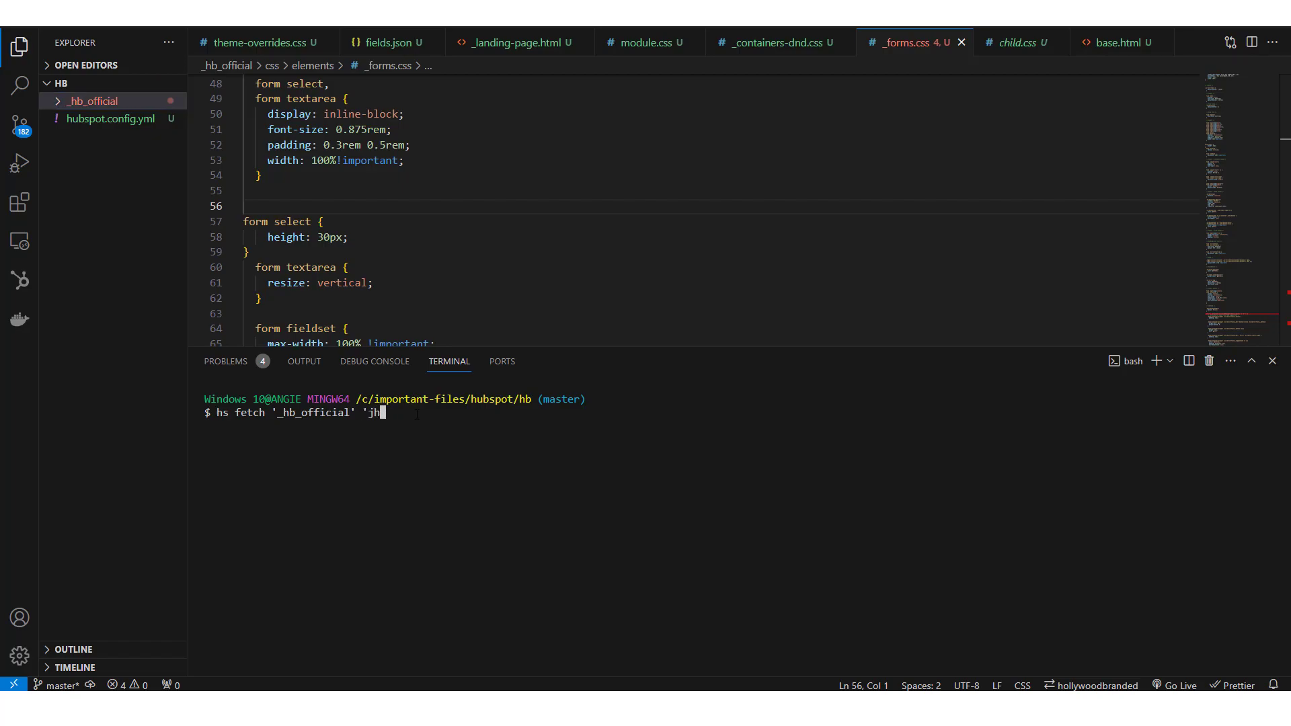
type("b/_of")
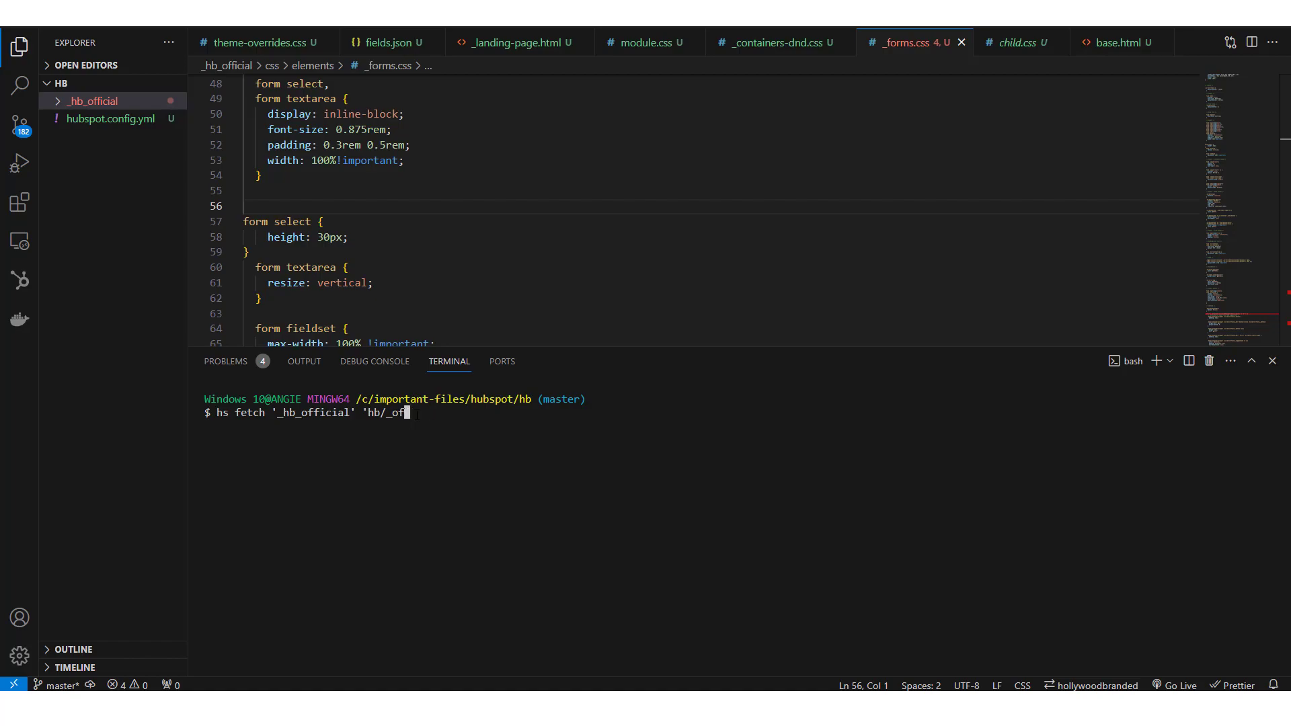
type("_hb_o")
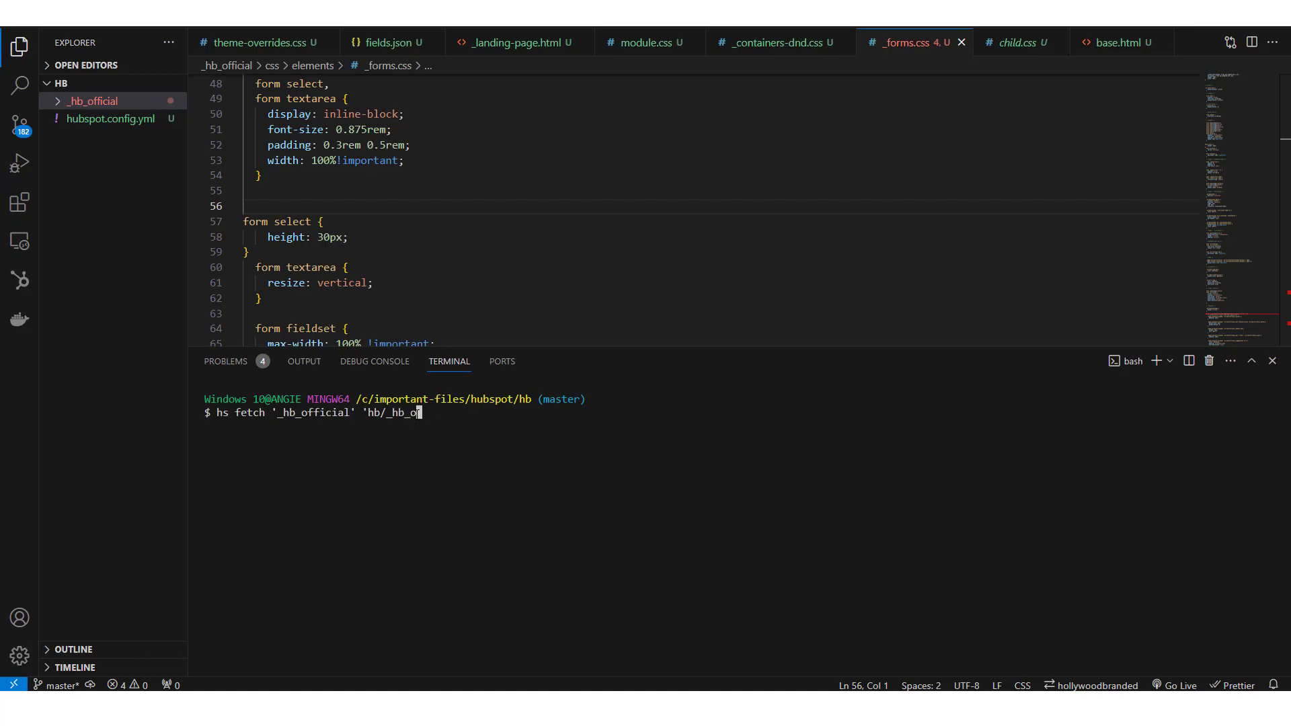
type("fficial'")
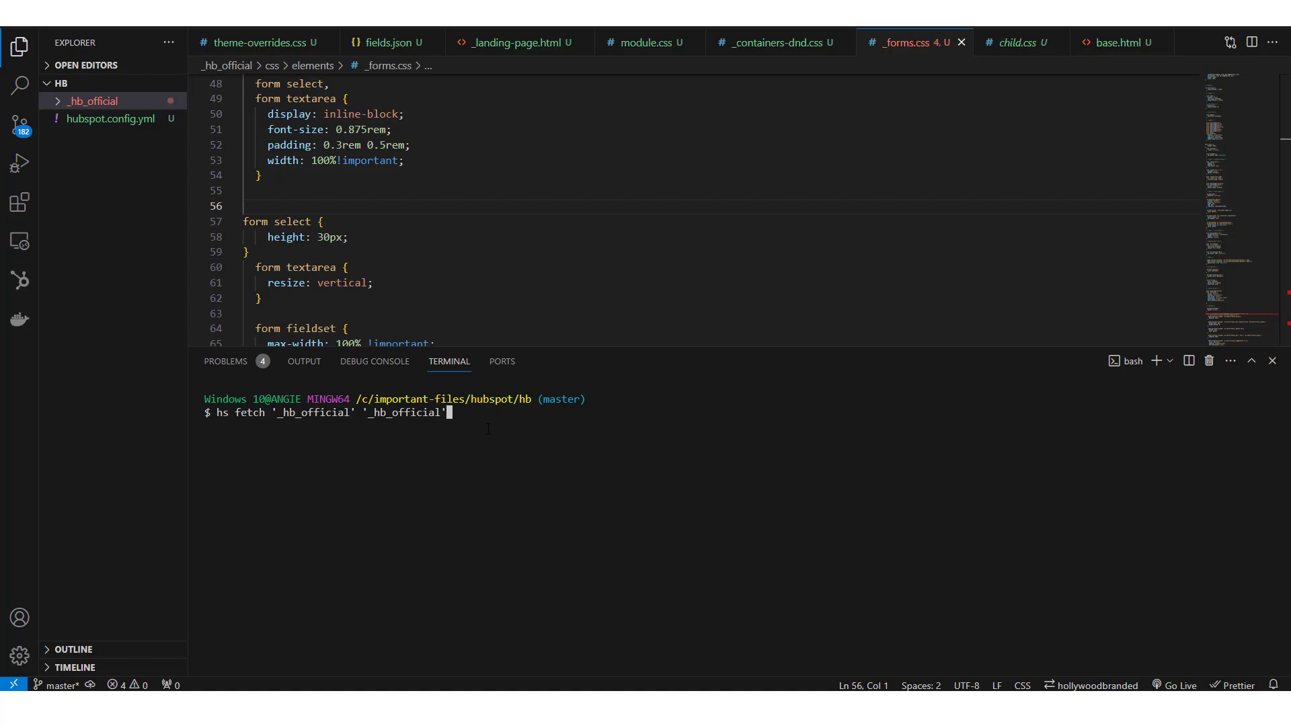
mouse_move(56, 109)
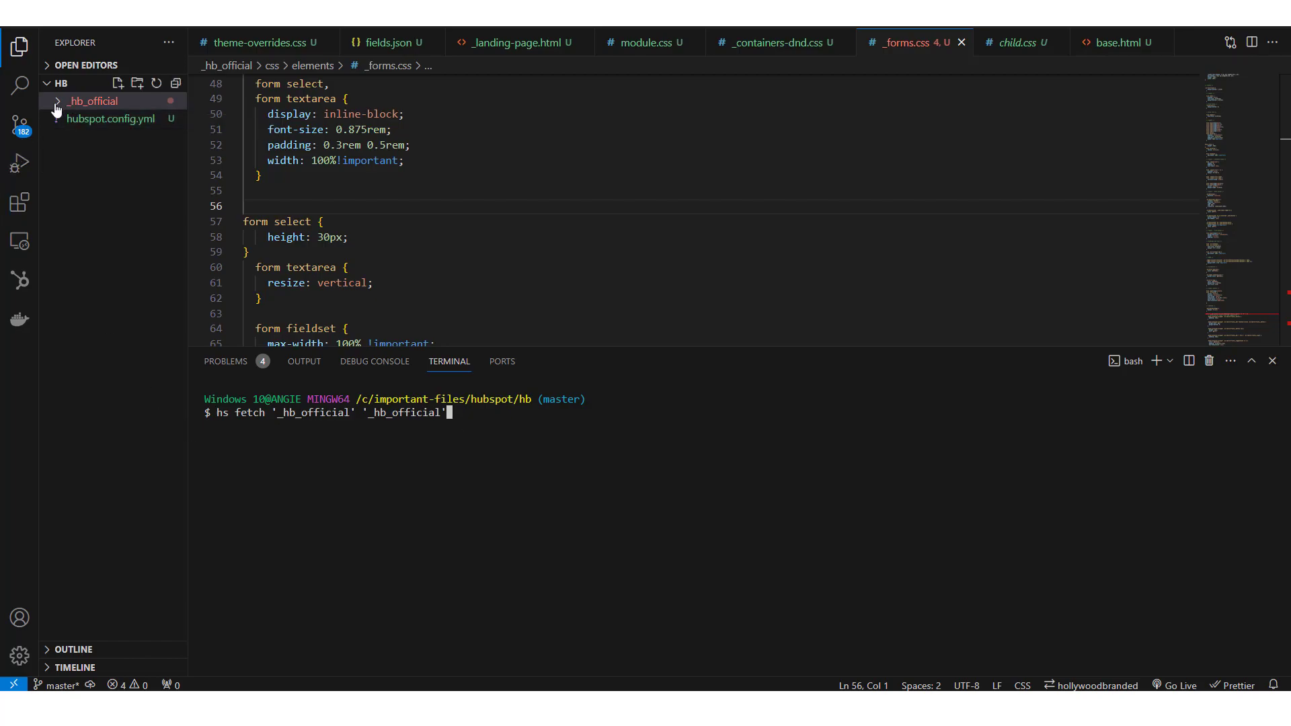
- Run hs fetch and reveal the downloaded Banner.module folder with its five files in the explorer
left_click(93, 101)
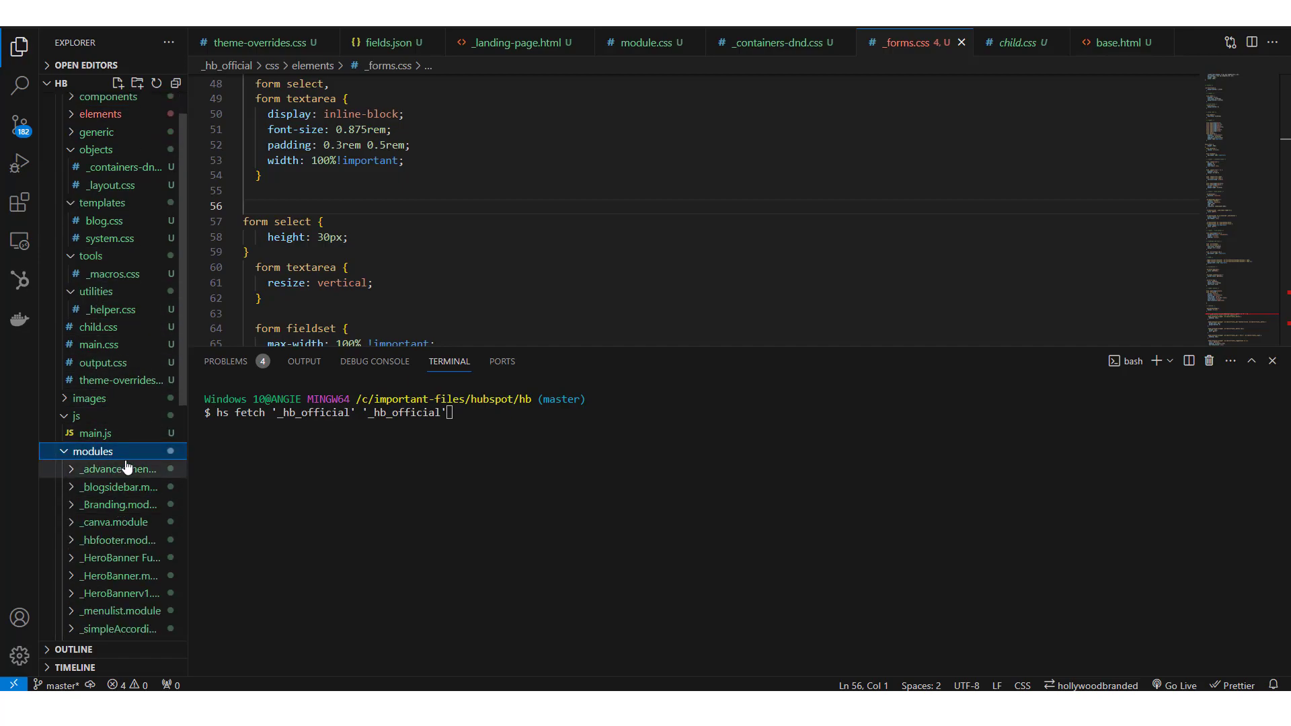
scroll("down", 3)
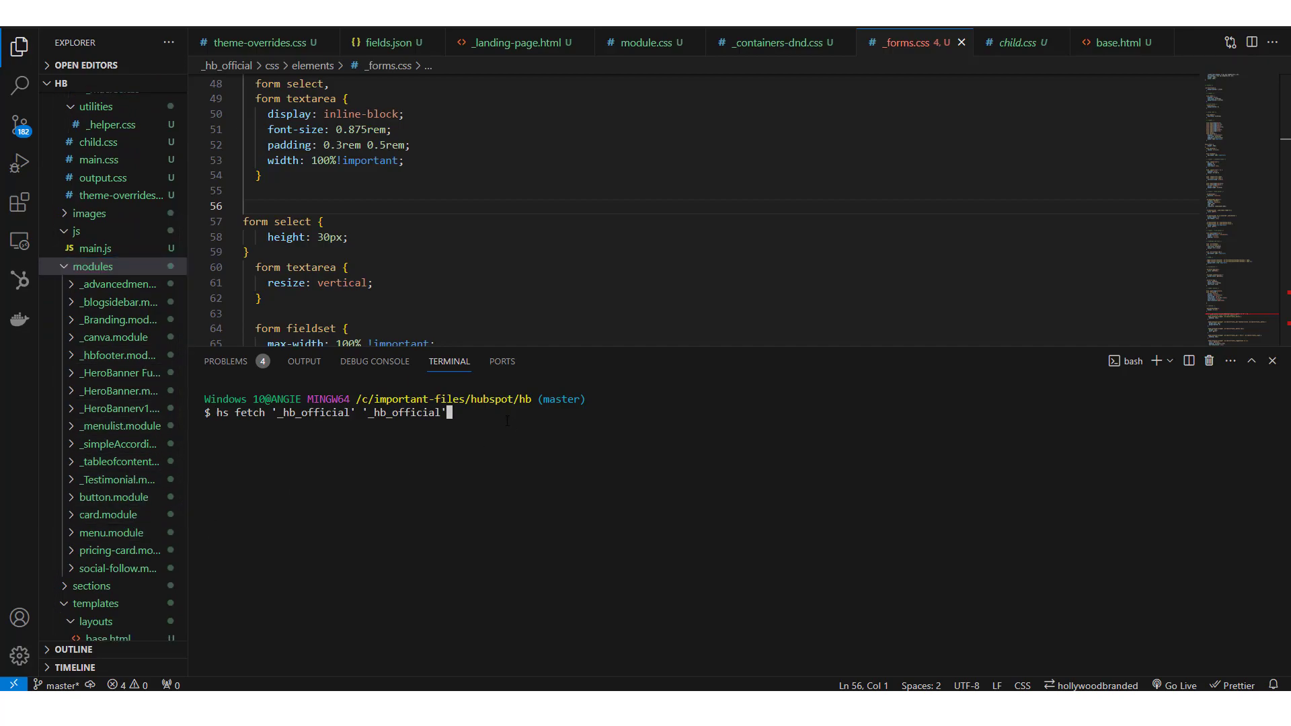
key("Return")
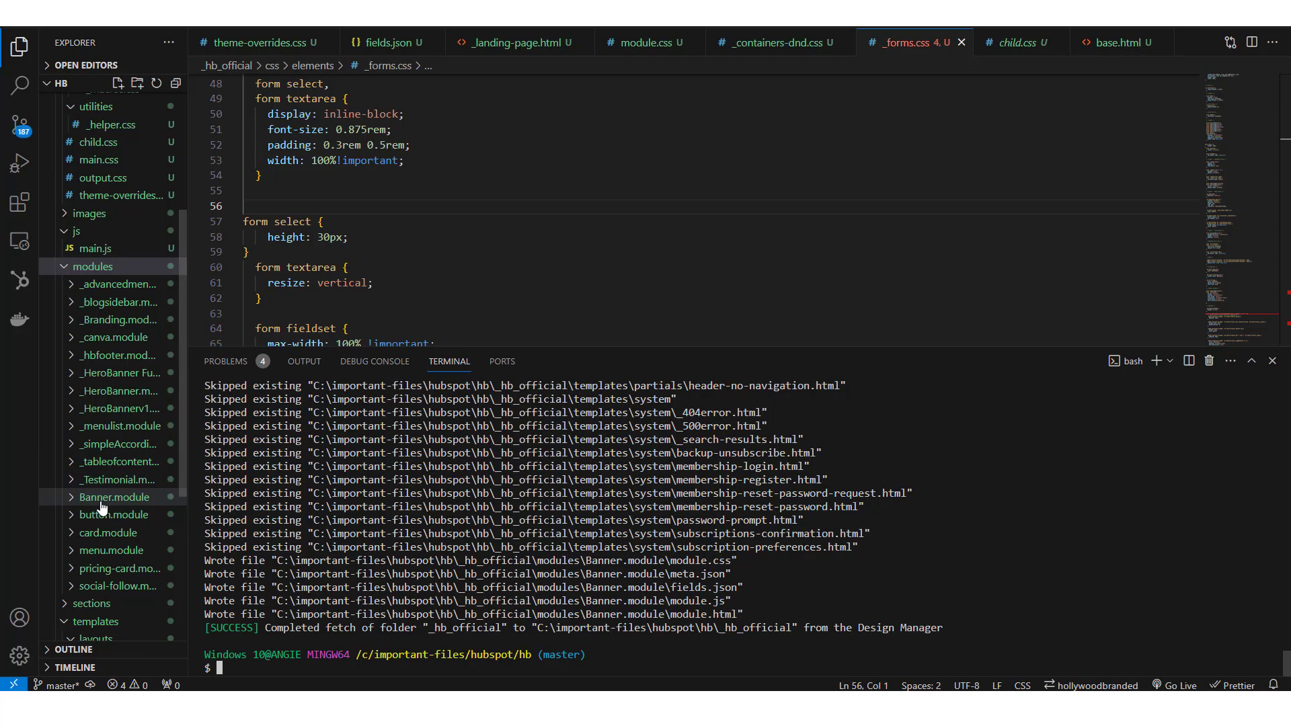
left_click(113, 496)
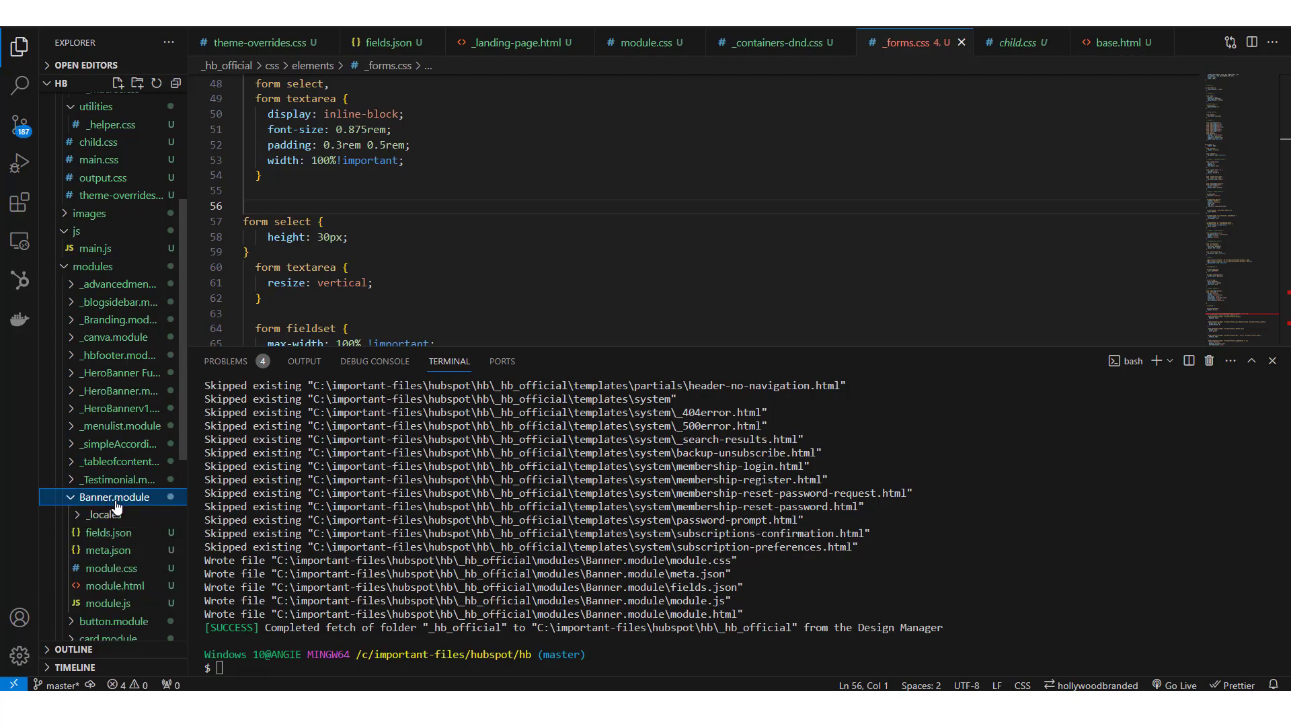